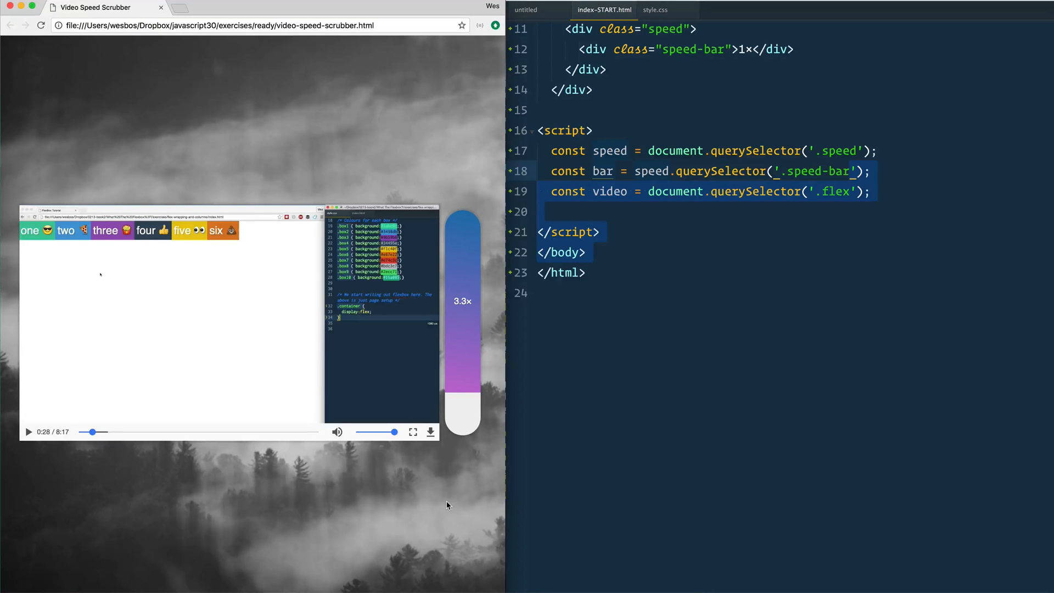
mouse_move(442, 510)
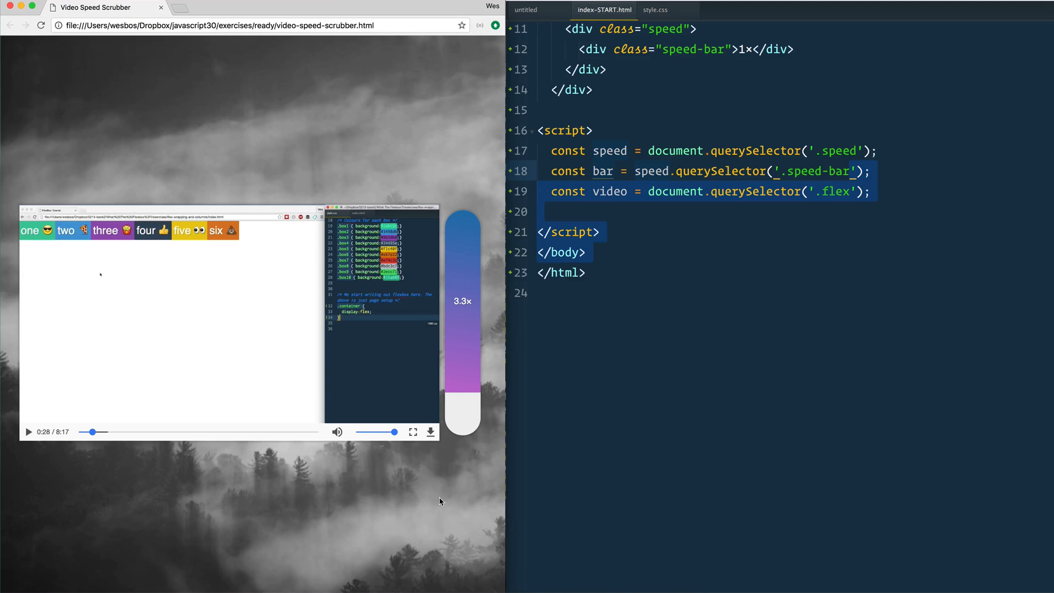
mouse_move(487, 464)
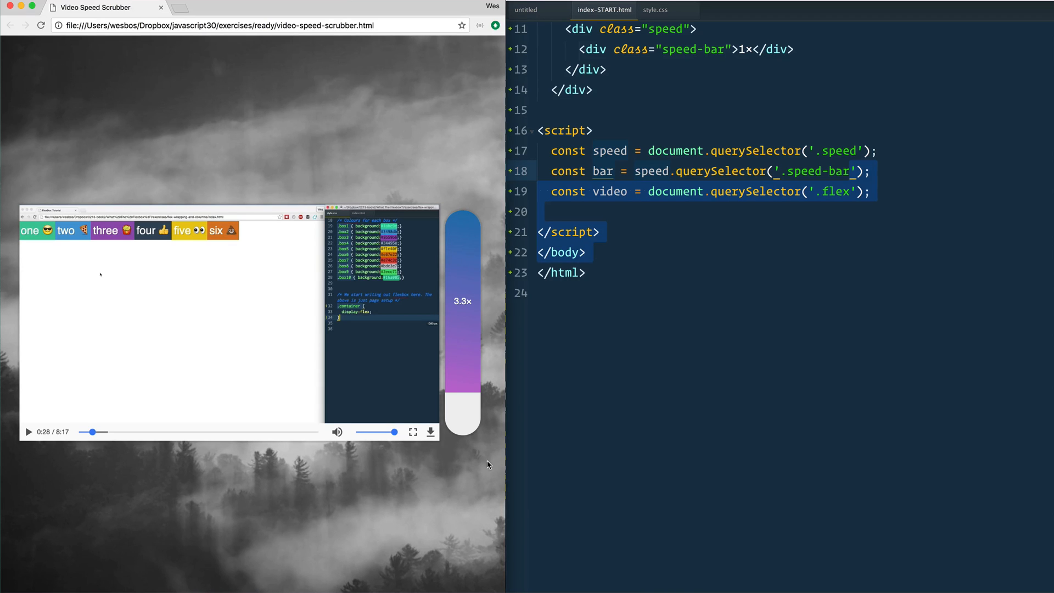
- Hover the finished demo's speed bar to change its playback rate to about 1.5×
left_click(462, 255)
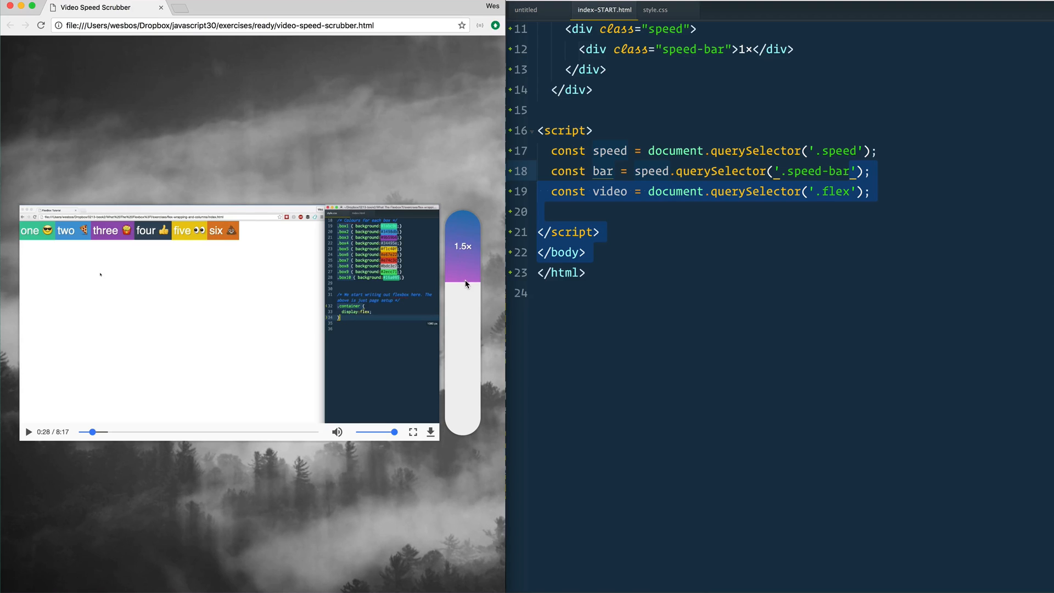
mouse_move(467, 254)
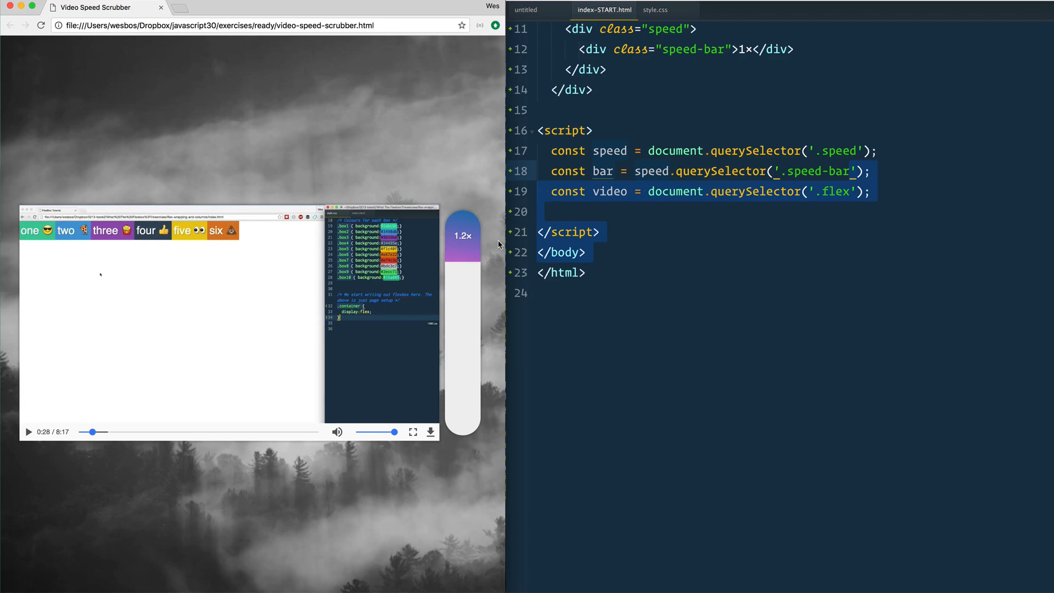
mouse_move(493, 252)
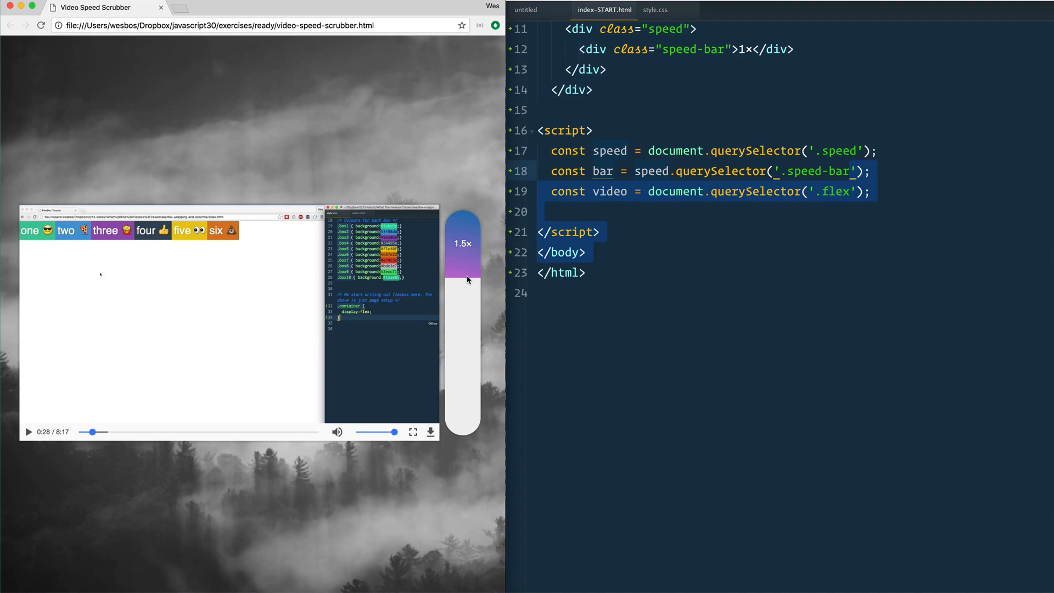
mouse_move(462, 294)
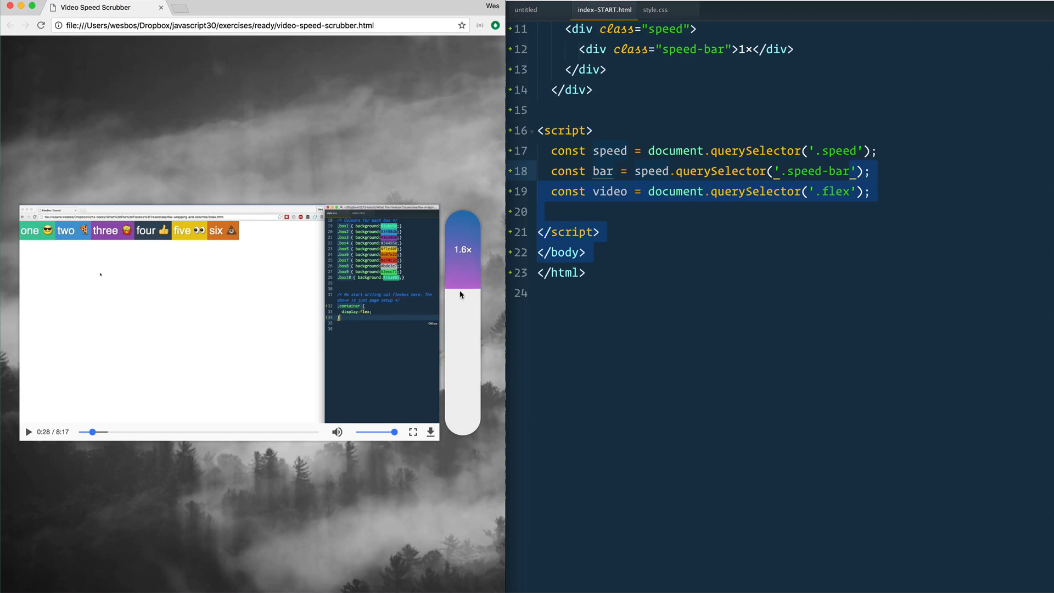
mouse_move(461, 299)
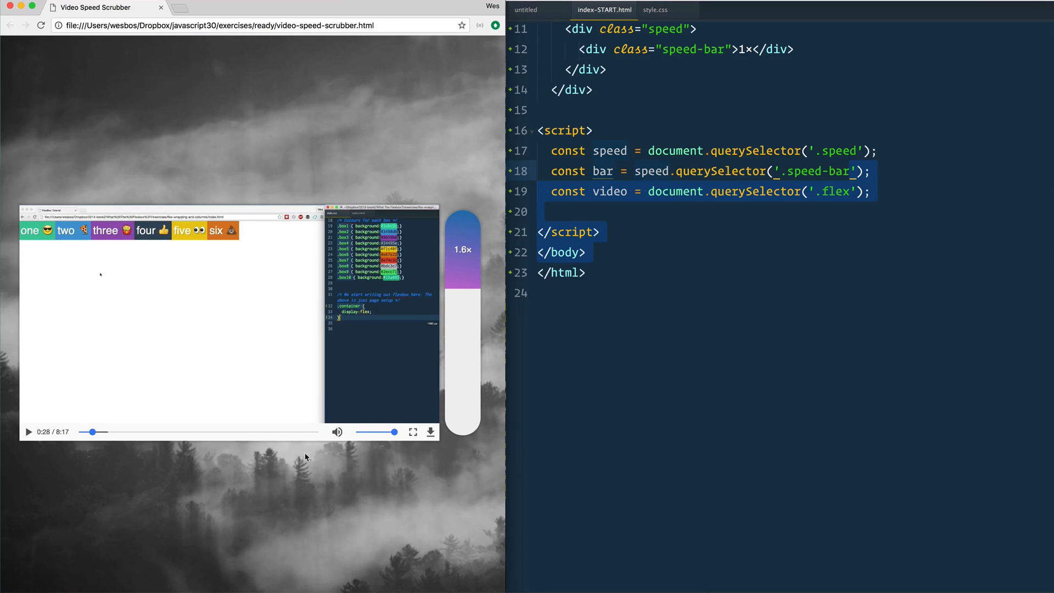
mouse_move(548, 404)
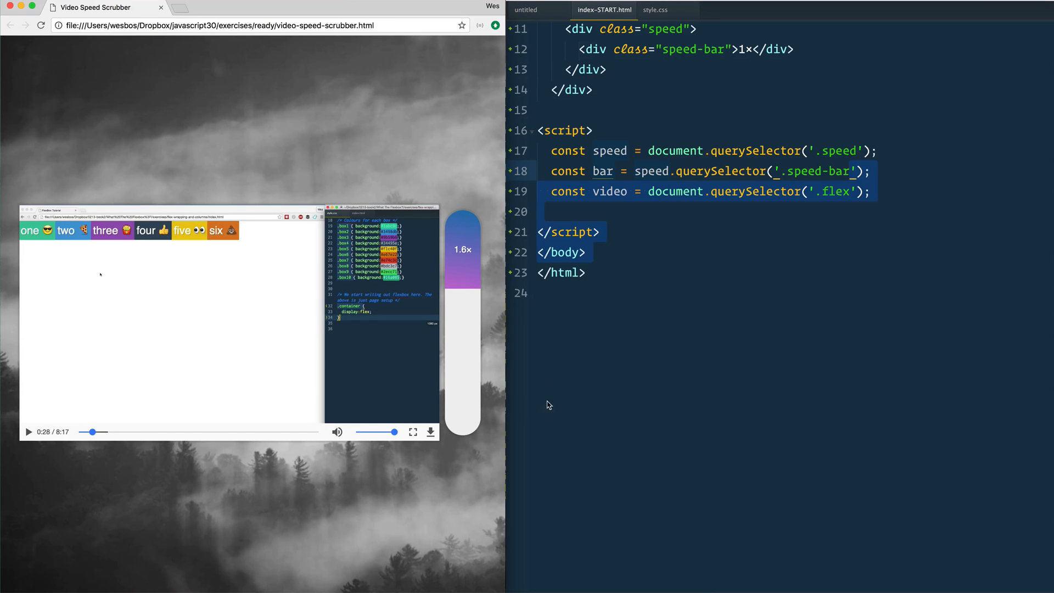
mouse_move(471, 290)
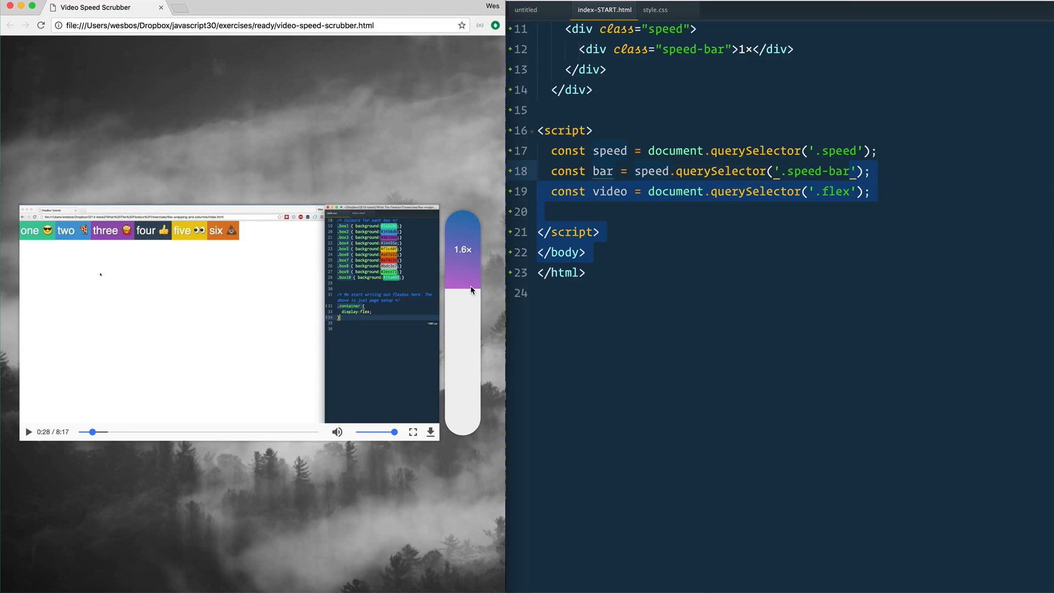
mouse_move(476, 368)
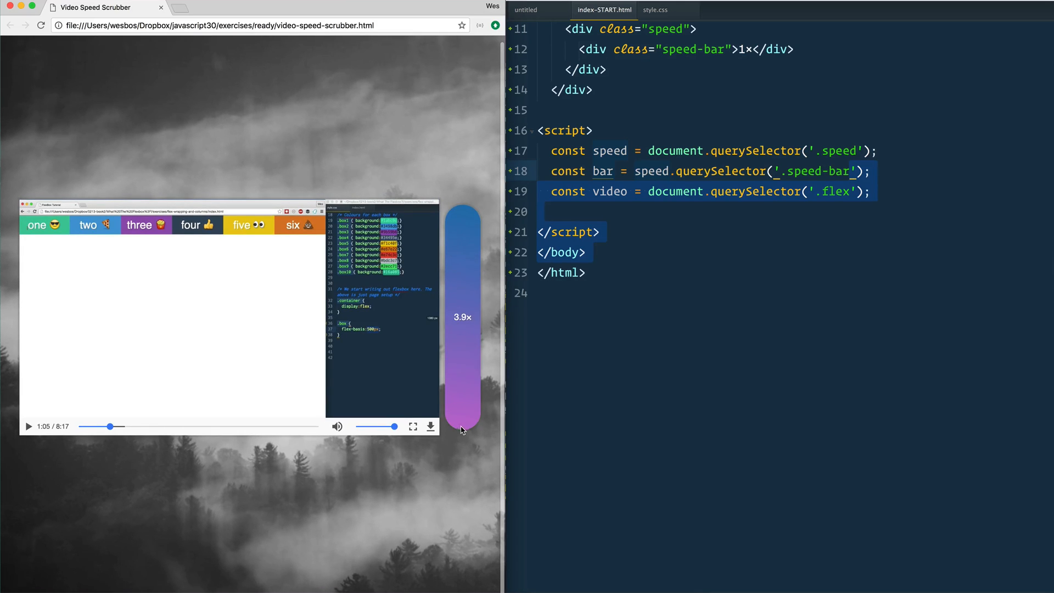
mouse_move(449, 297)
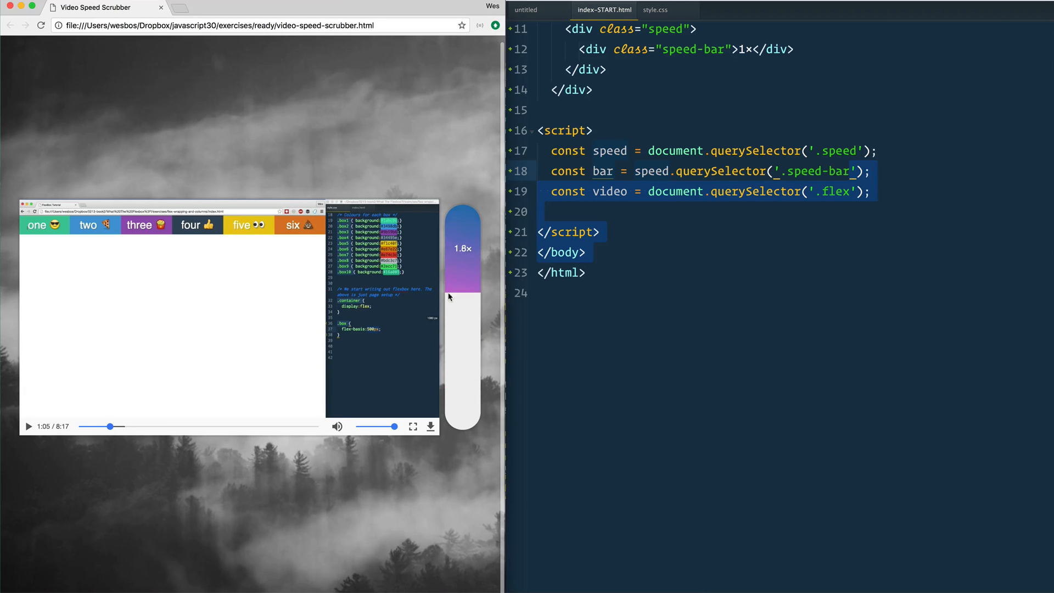
mouse_move(470, 286)
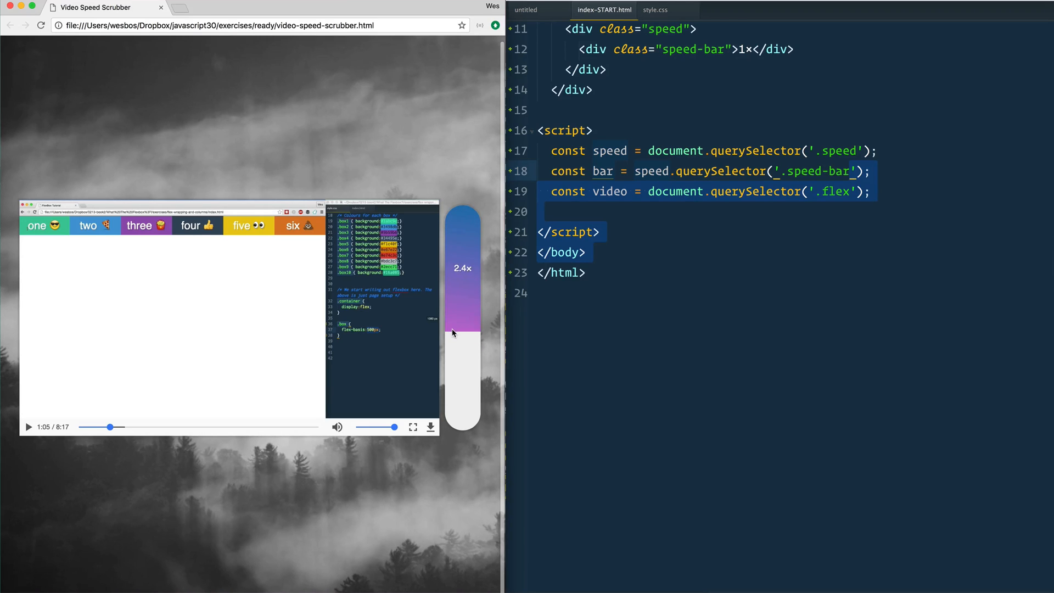
mouse_move(462, 221)
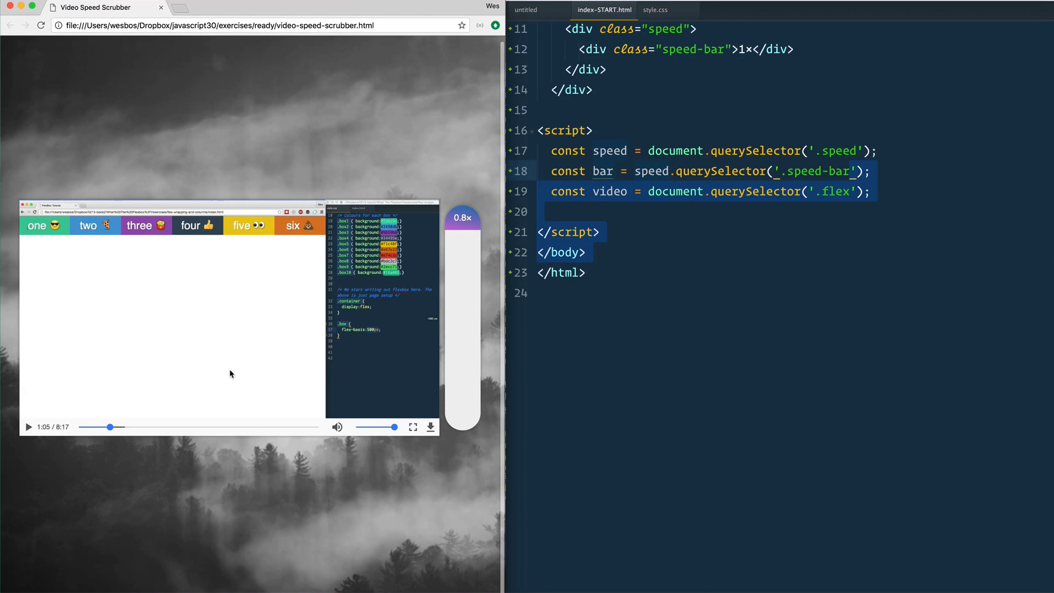
mouse_move(509, 207)
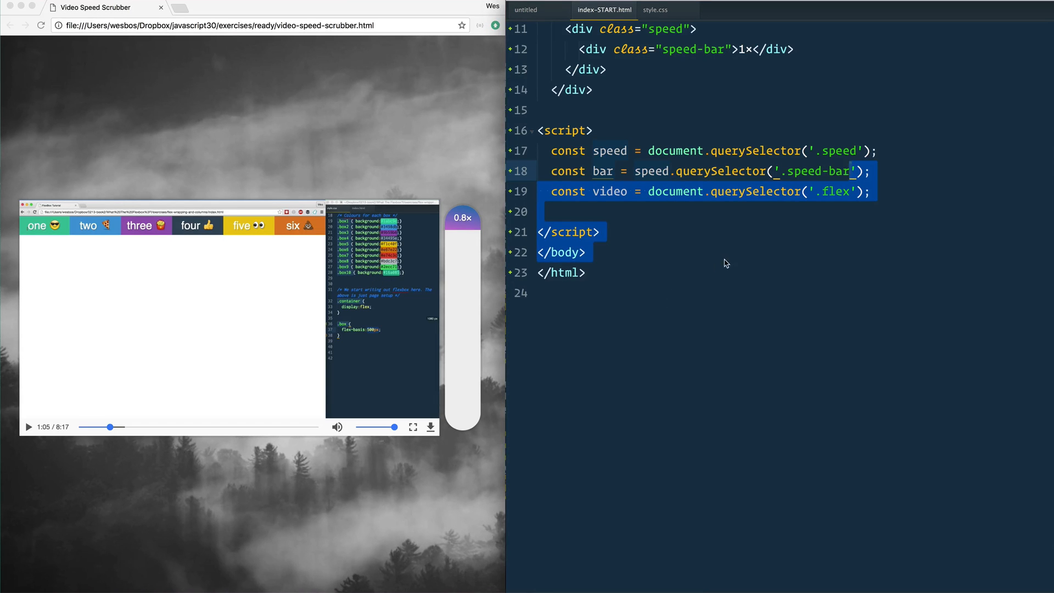
- Delete autoplay from the video tag in index-START.html, keeping loop and controls
left_click(816, 150)
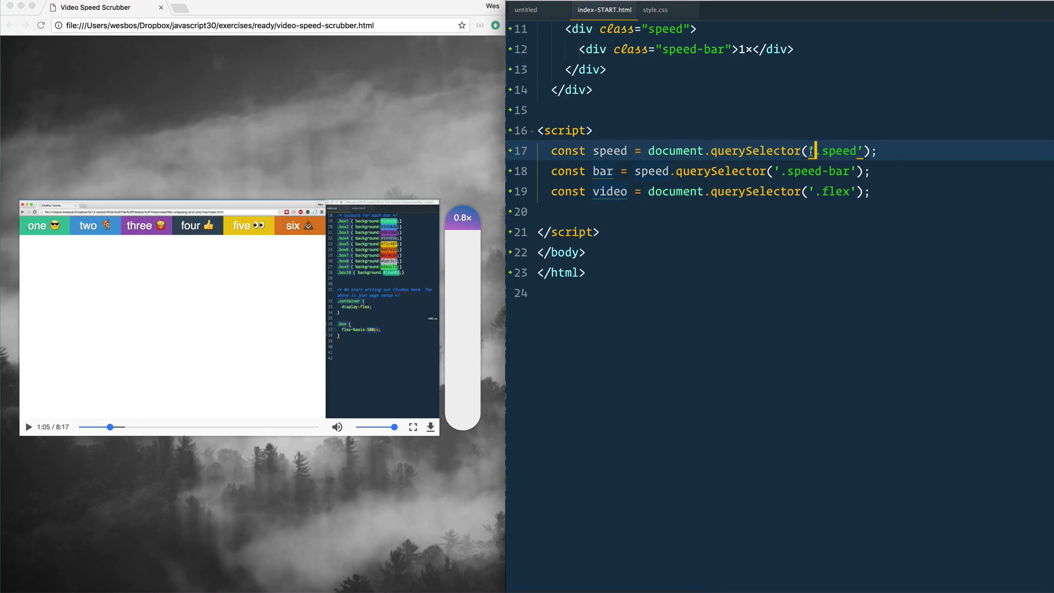
scroll("up", 3)
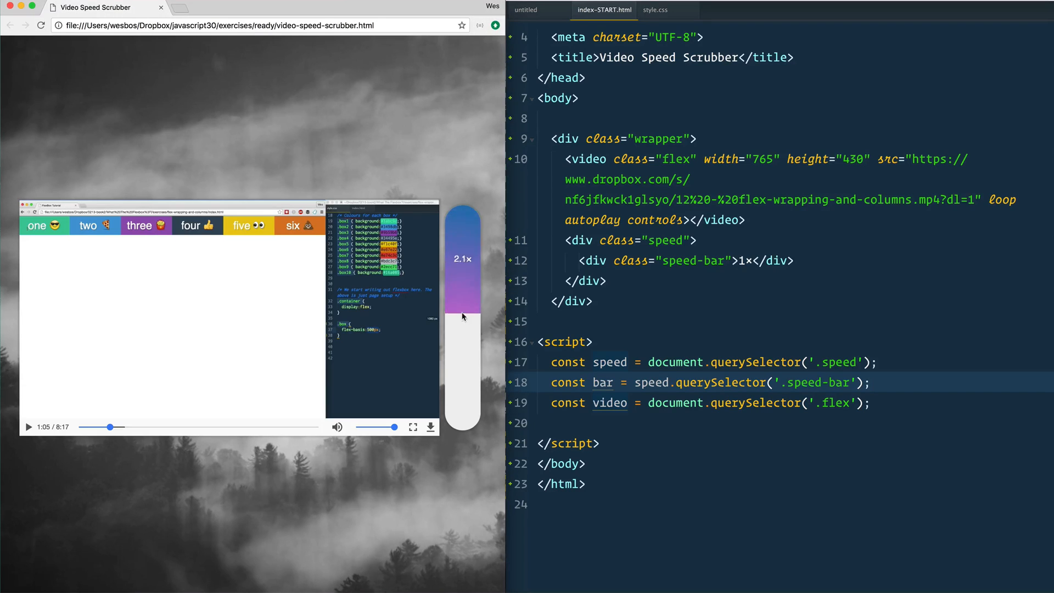
mouse_move(462, 344)
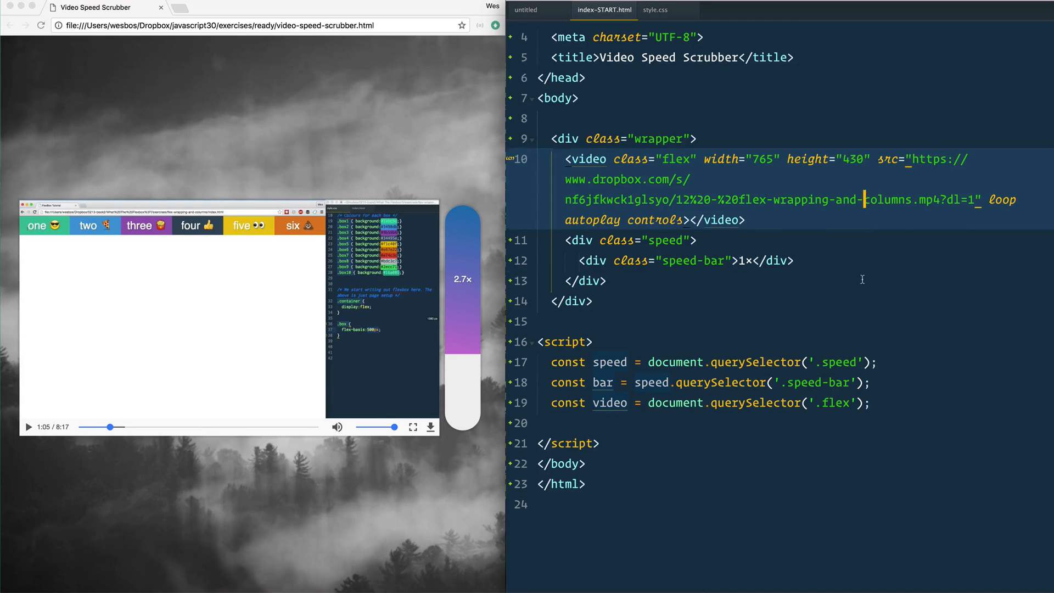
scroll("down", 3)
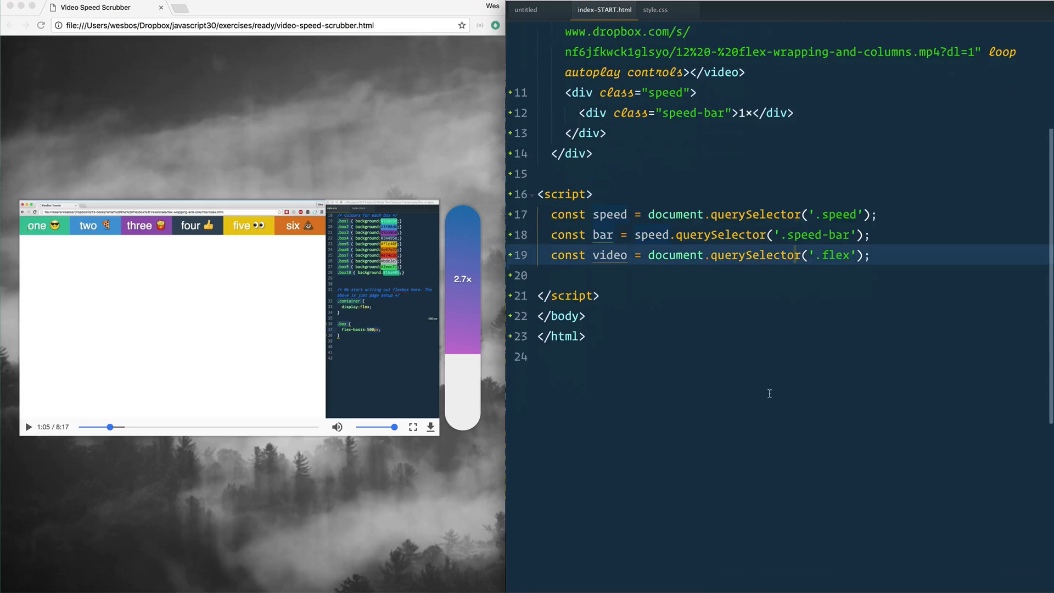
double_click(609, 243)
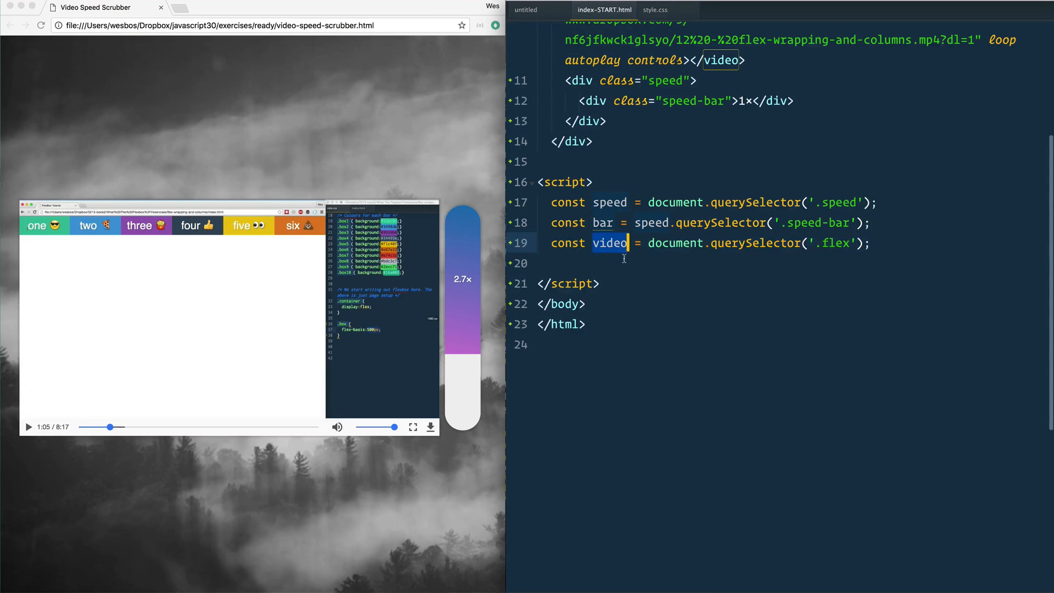
scroll("up", 3)
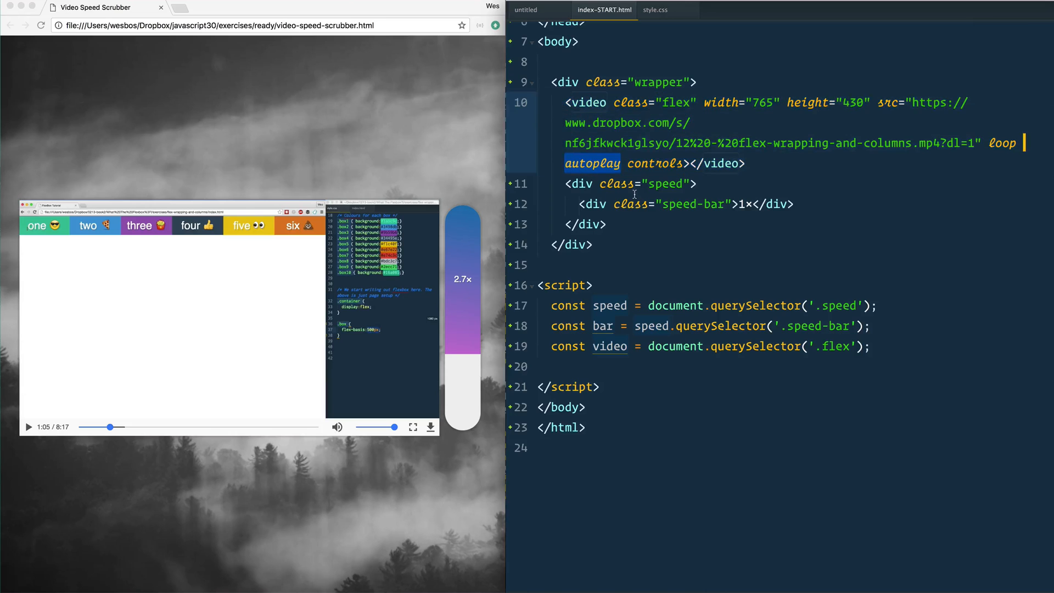
key("Backspace")
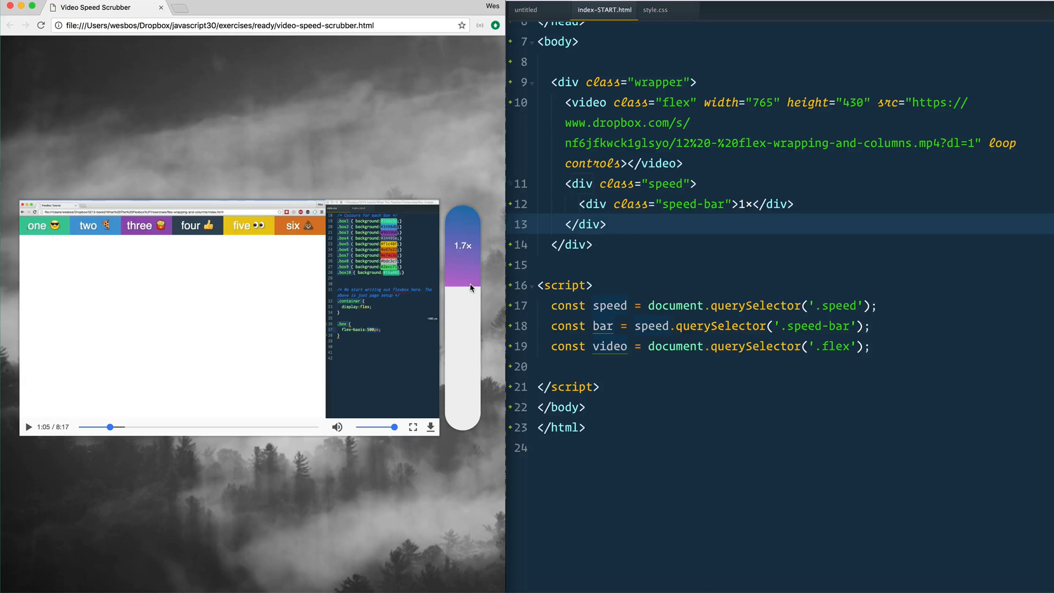
mouse_move(468, 242)
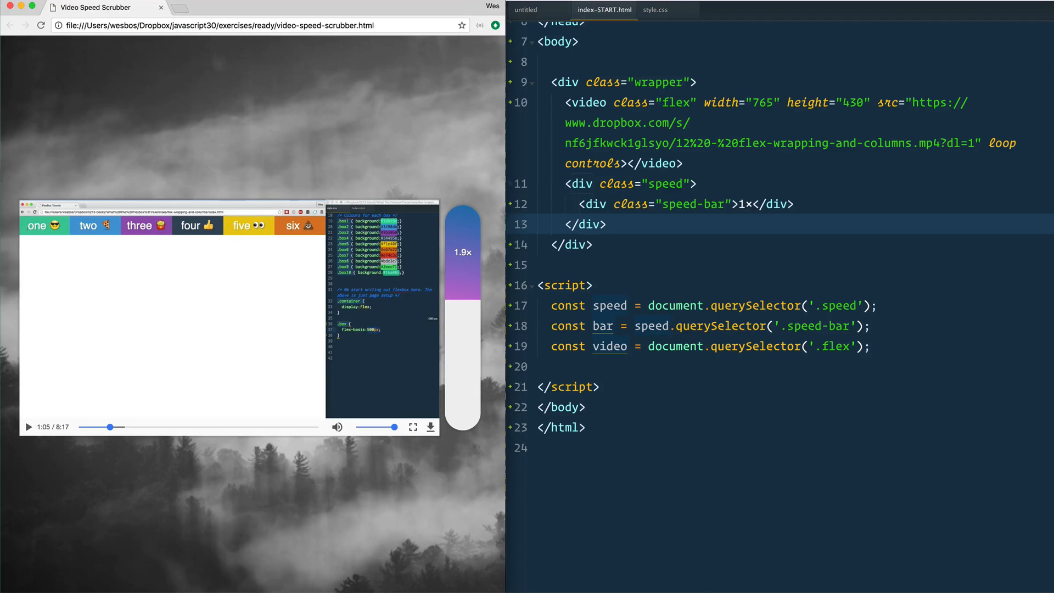
mouse_move(899, 284)
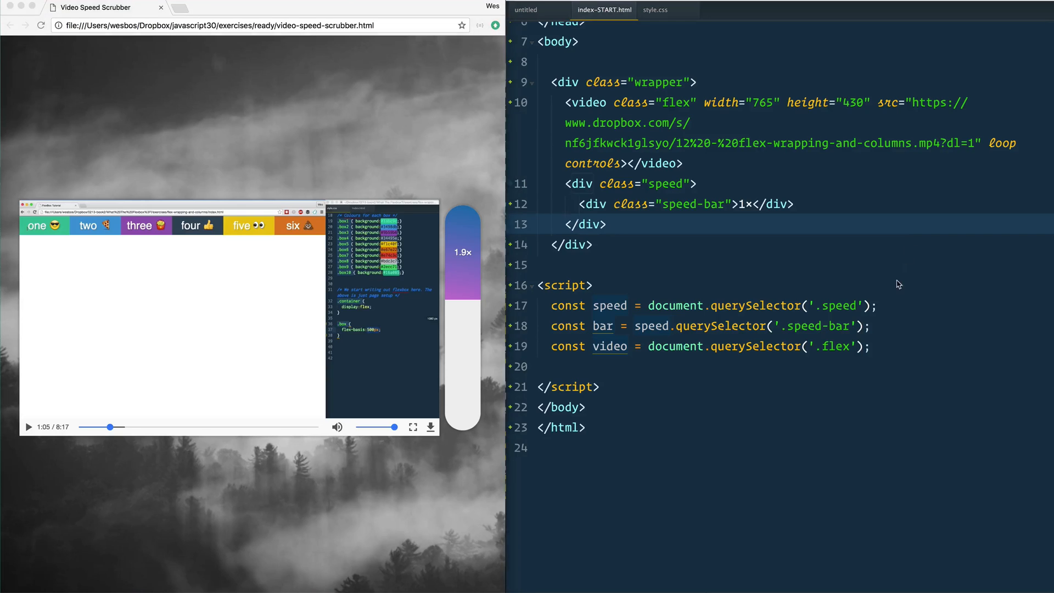
- Add a speed.addEventListener mousemove callback that runs console.log(e)
key("enter")
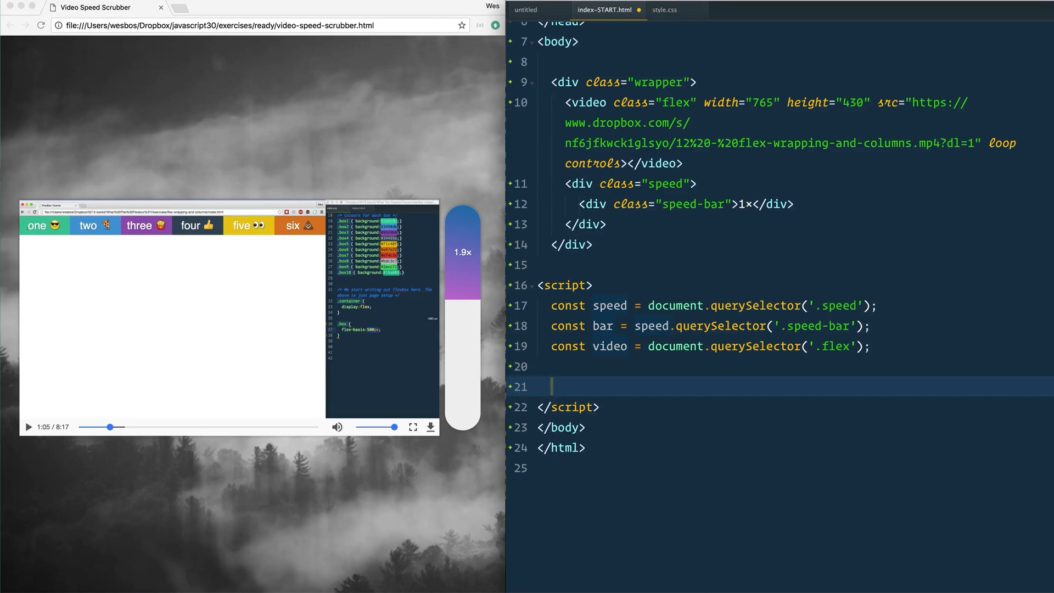
type("speed.addEventListener('mousemove', , capture?: boolean")
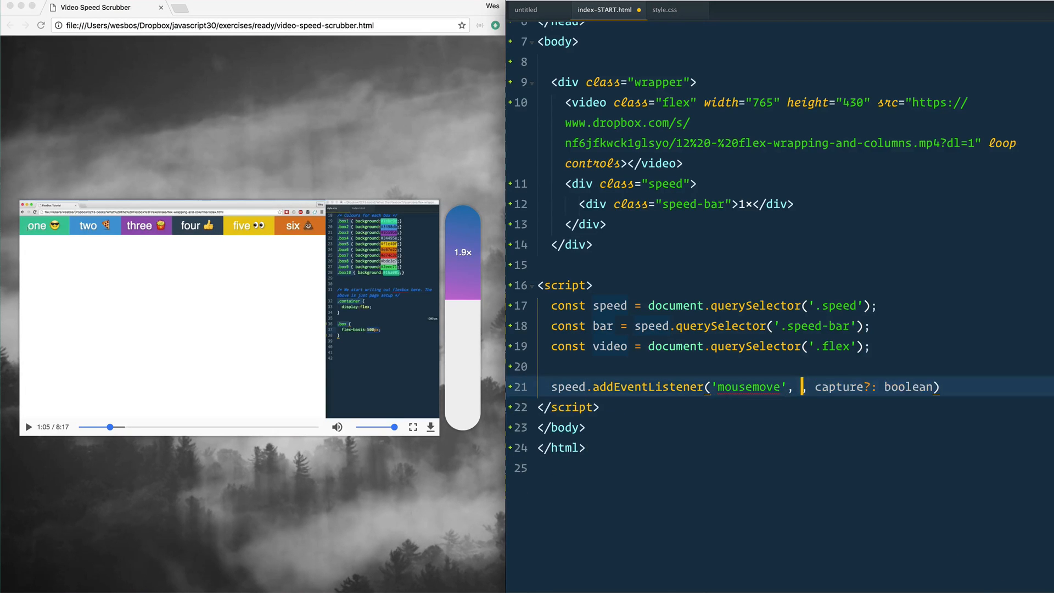
type("functi")
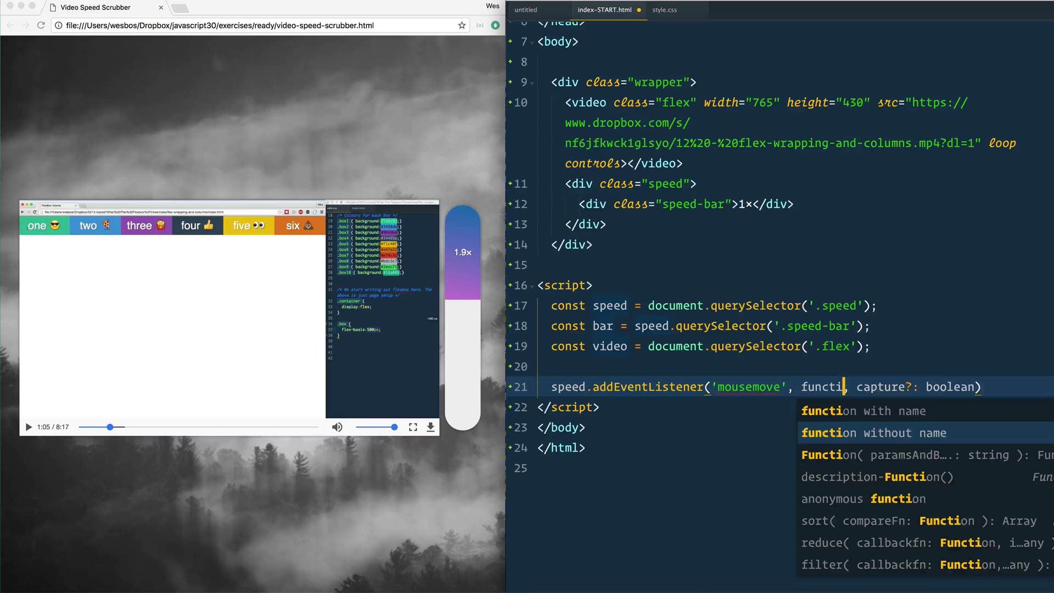
left_click(871, 431)
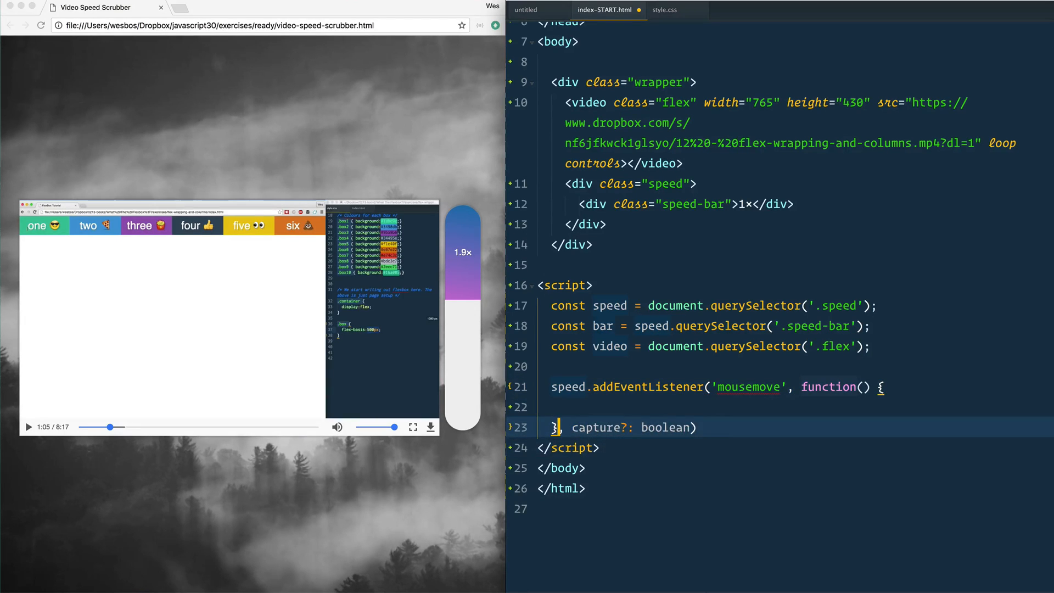
type("e")
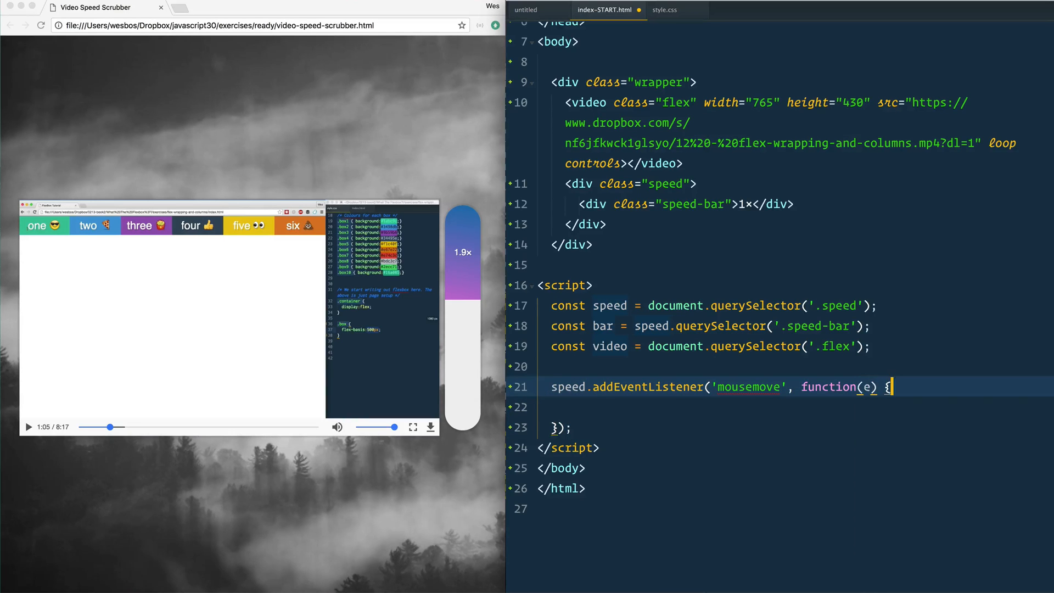
type("console.log(cl)")
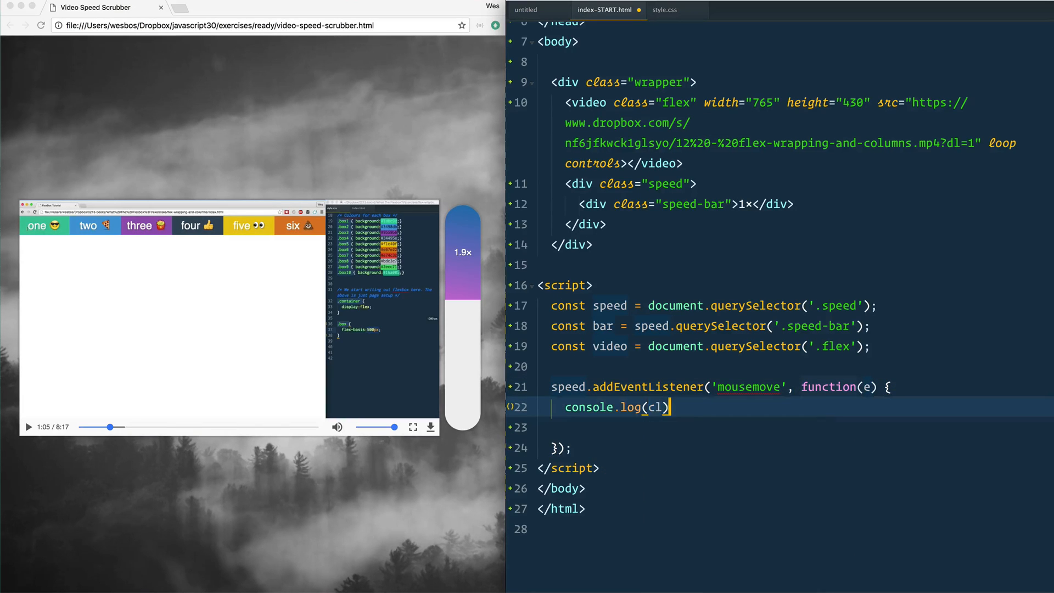
type("e);")
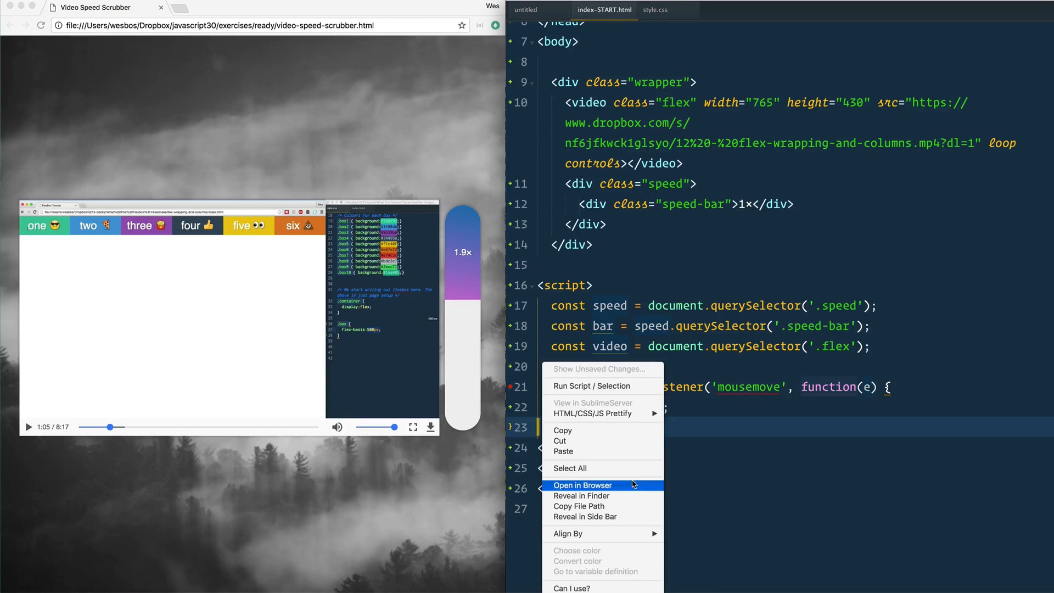
- View the edited starter page in Chrome with the console showing
left_click(583, 485)
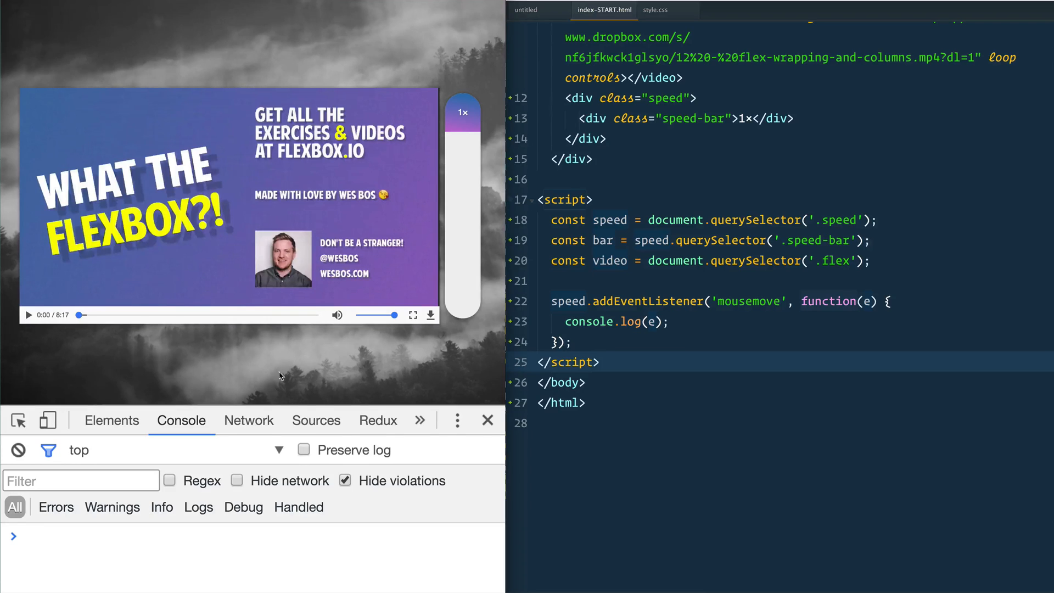
mouse_move(462, 182)
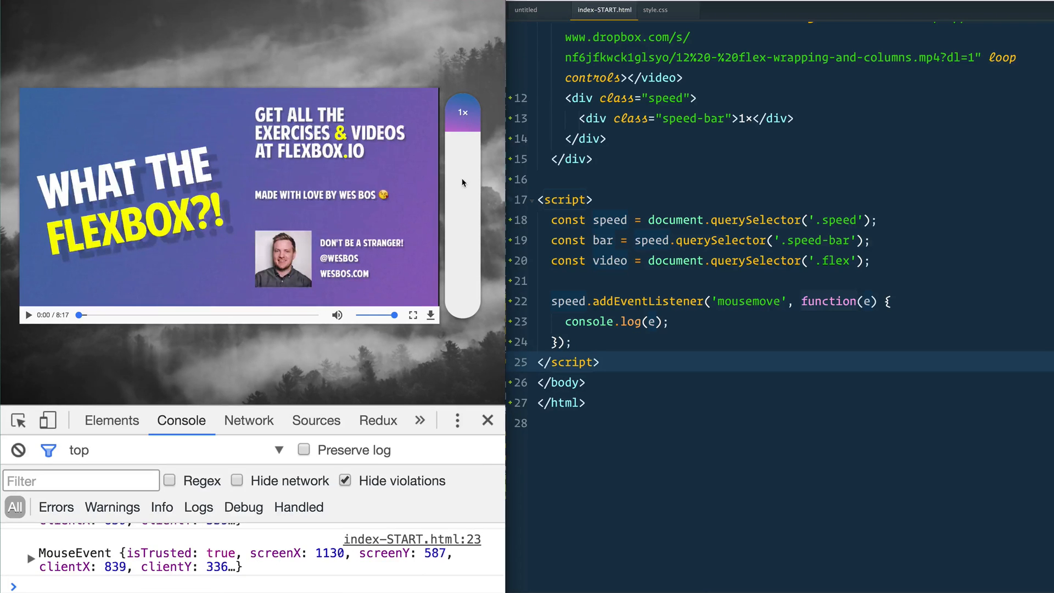
mouse_move(430, 409)
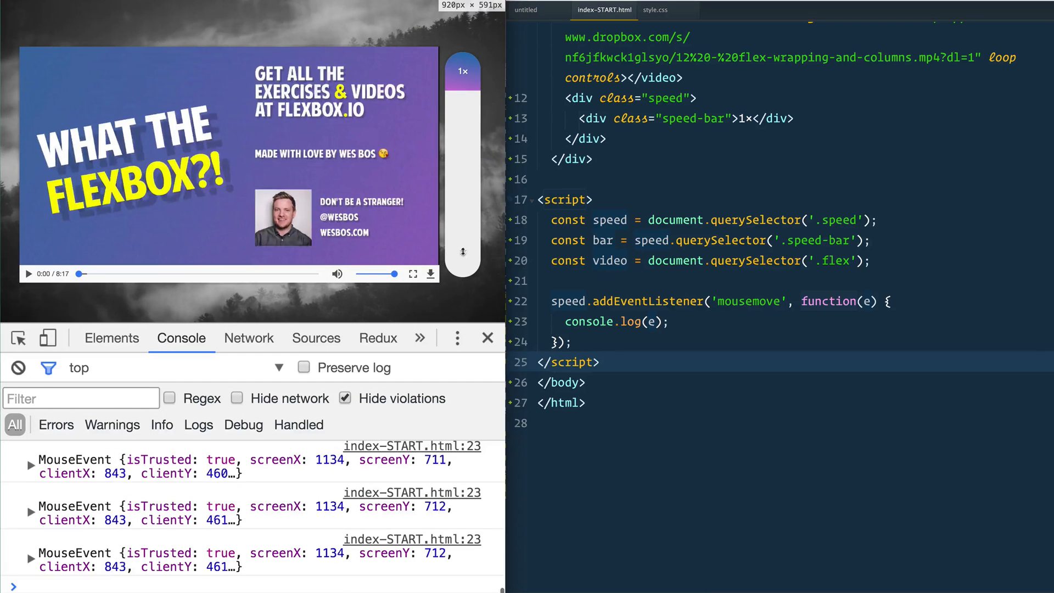
mouse_move(449, 212)
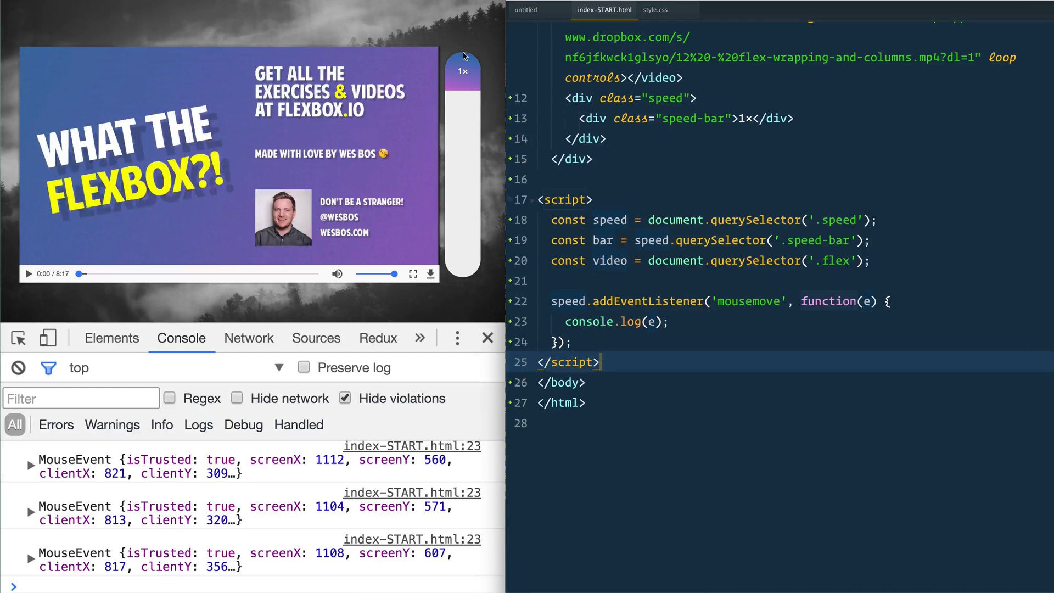
mouse_move(460, 243)
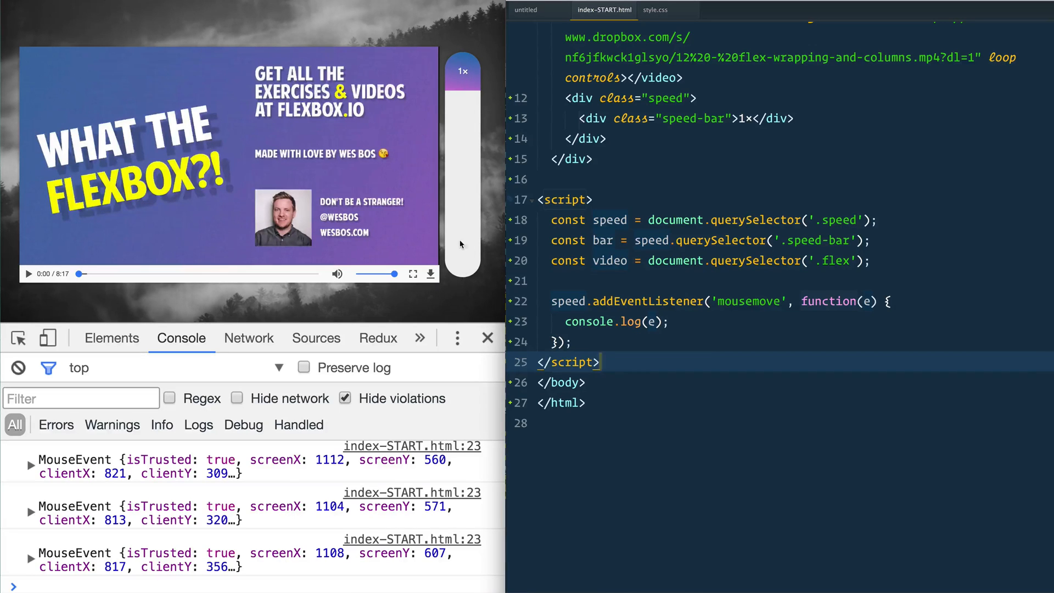
mouse_move(460, 209)
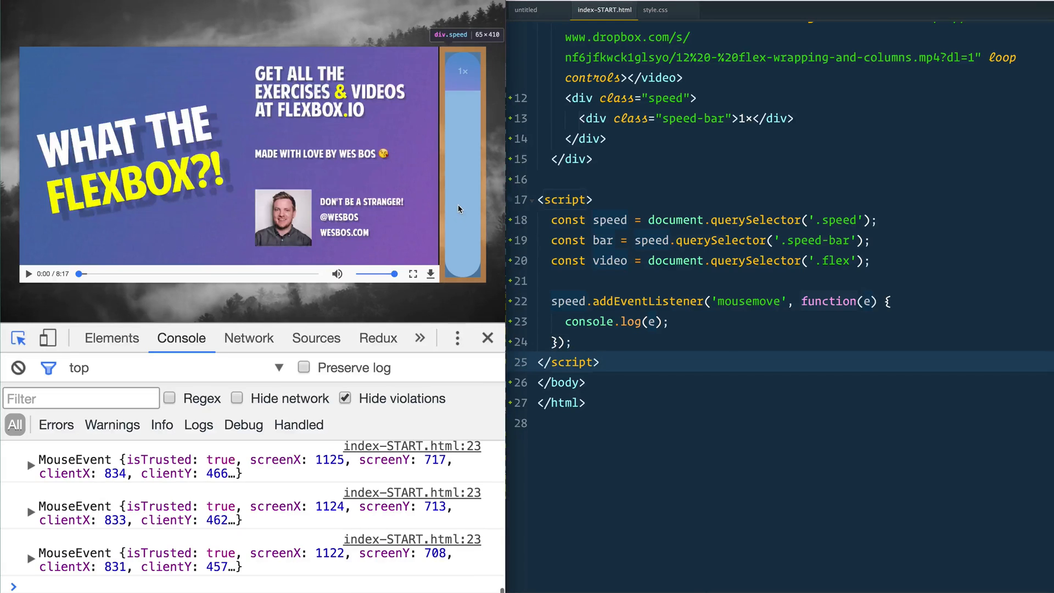
mouse_move(458, 273)
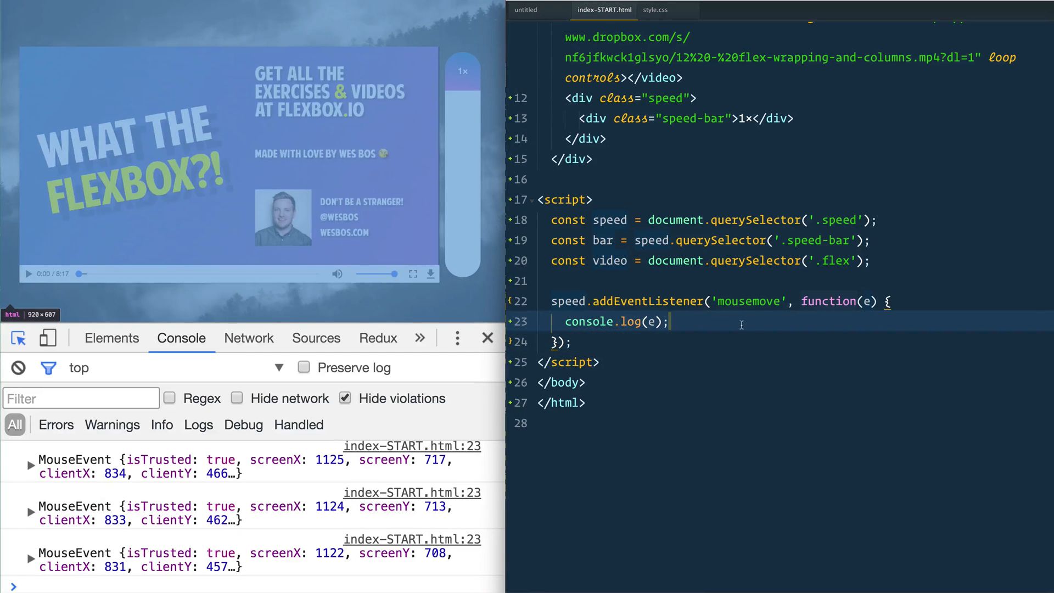
- Replace the event log with const y = e.pageY - this.offsetTop; and console.log(y);
type("const y =")
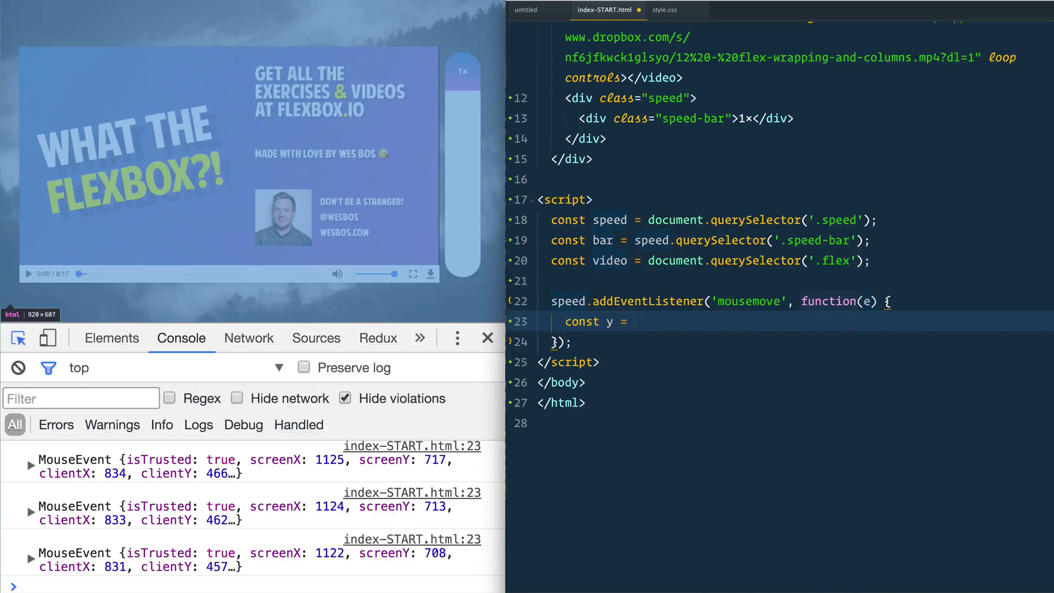
type("e.pageY")
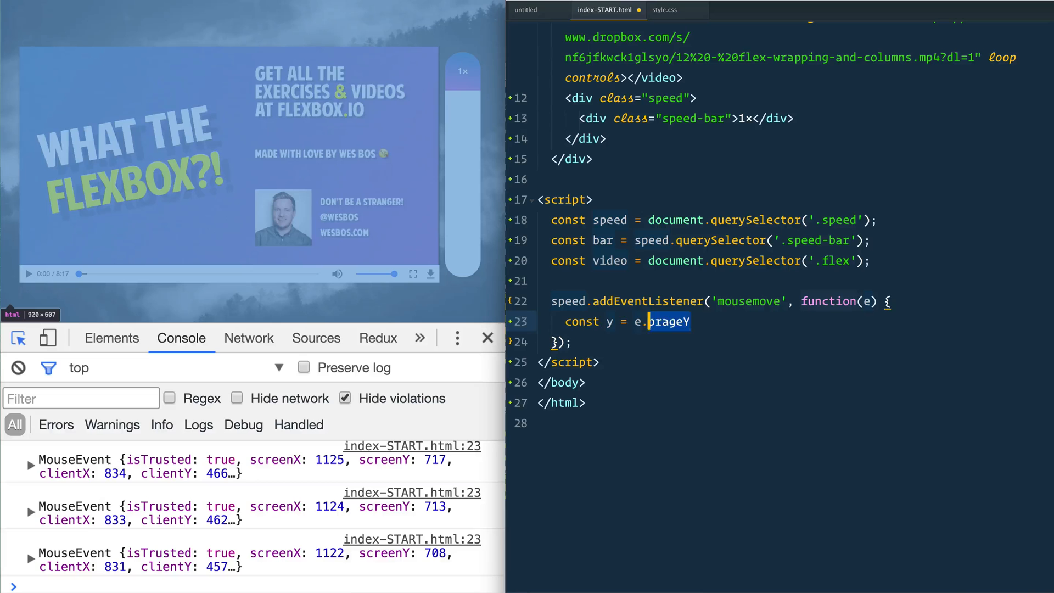
type("- this.")
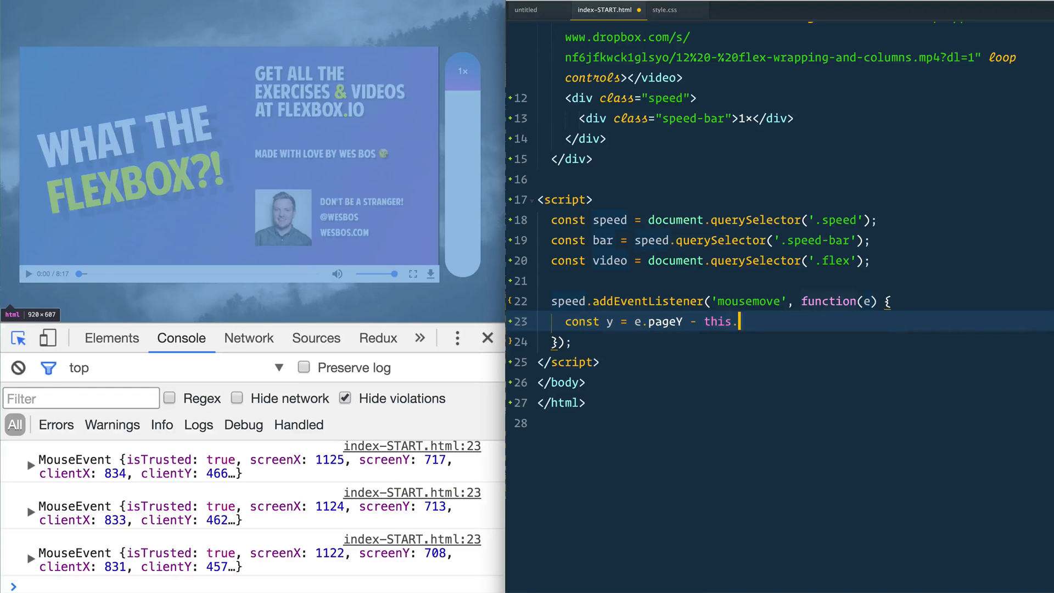
type("offsetTop;")
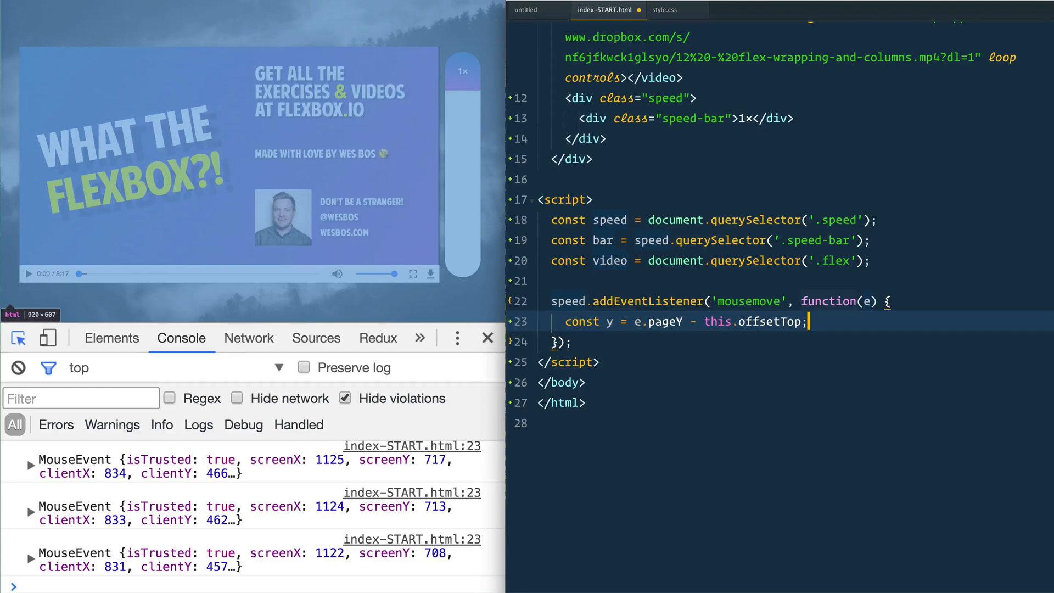
mouse_move(461, 61)
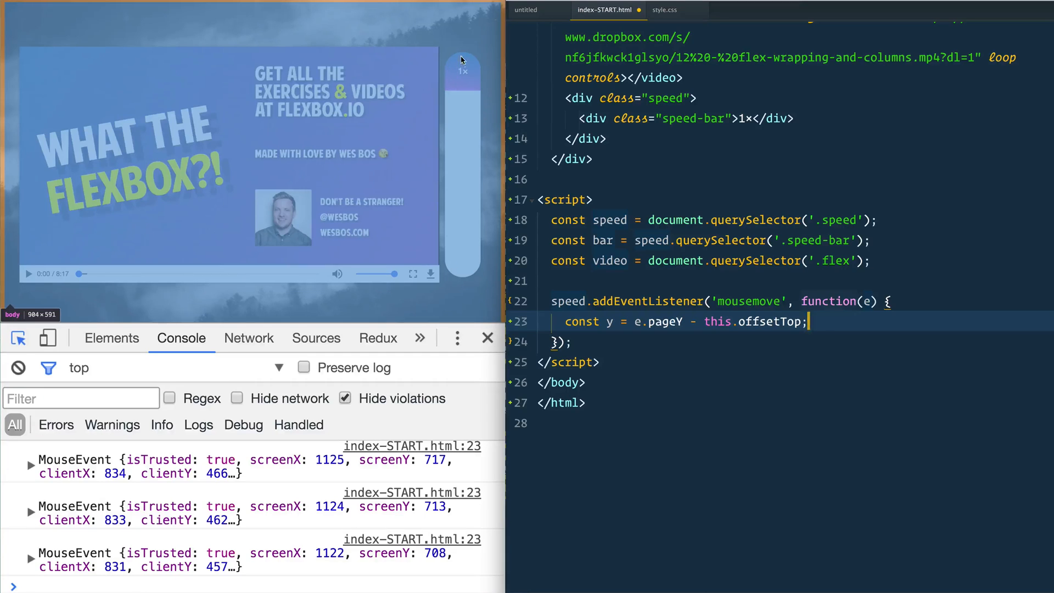
mouse_move(303, 29)
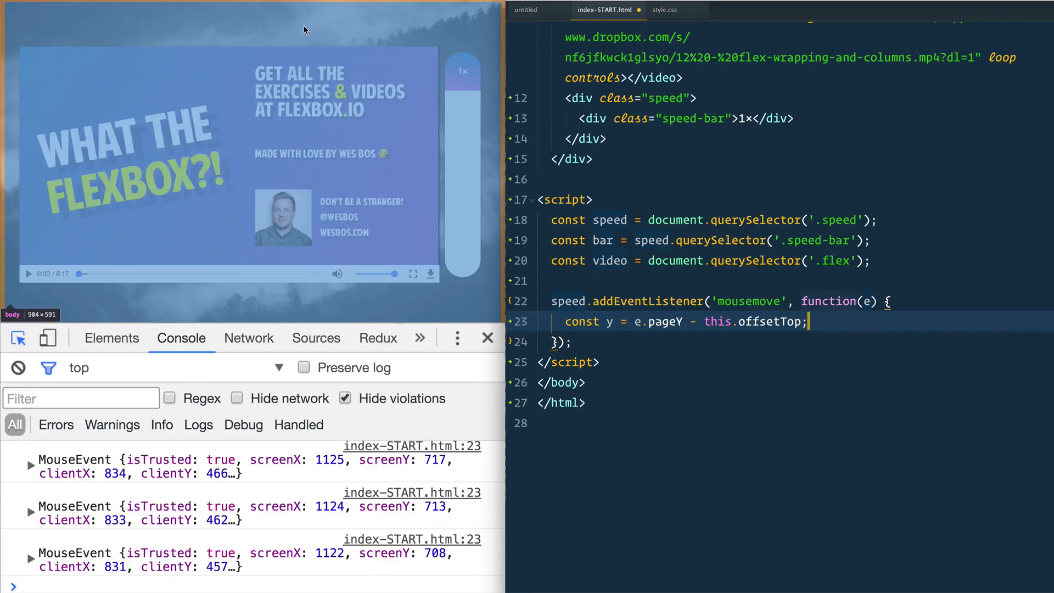
mouse_move(336, 27)
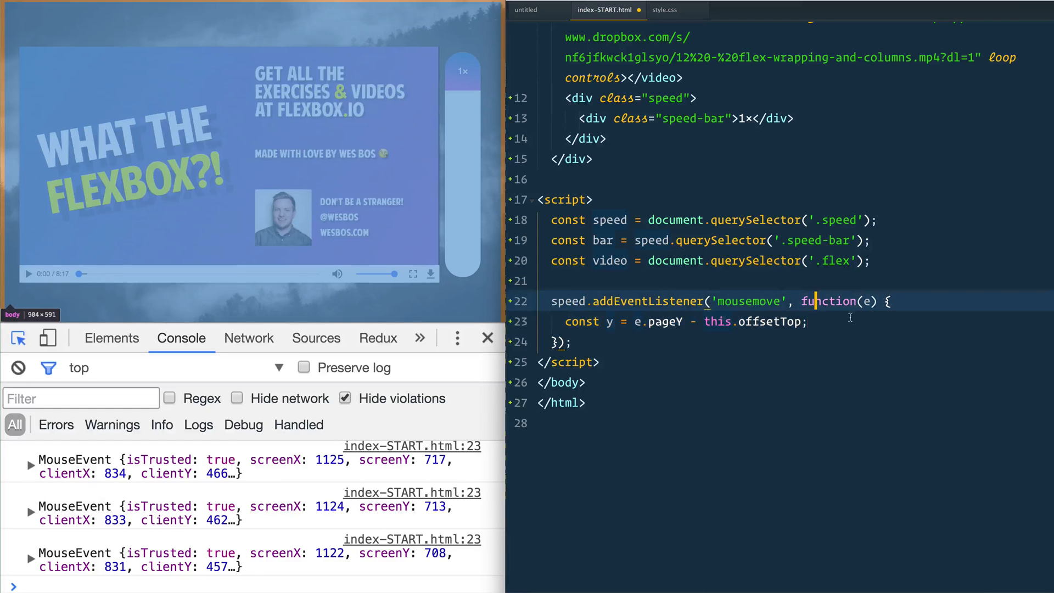
type("console.log(y);")
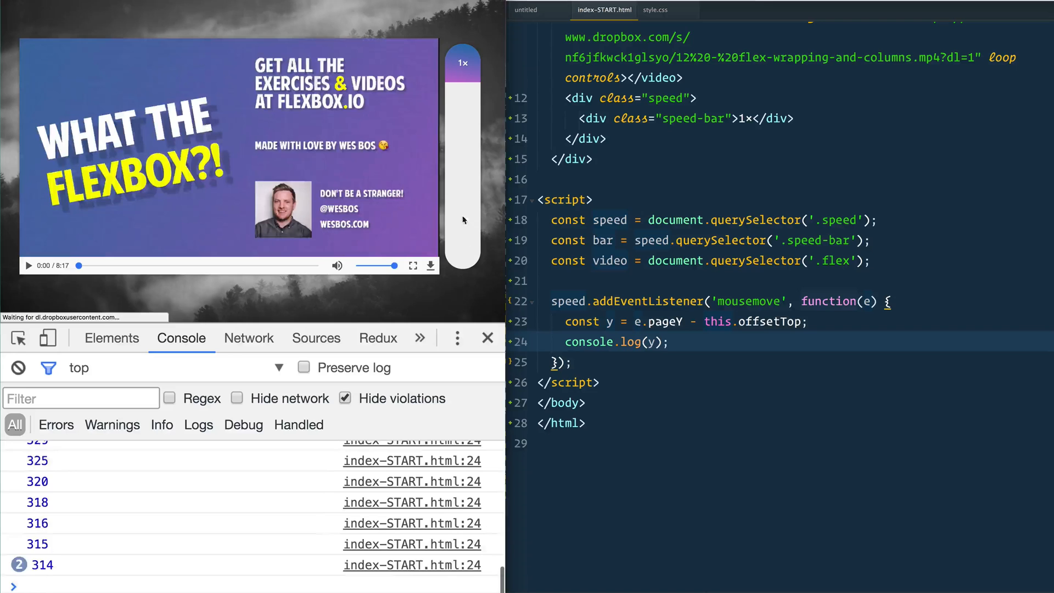
mouse_move(463, 50)
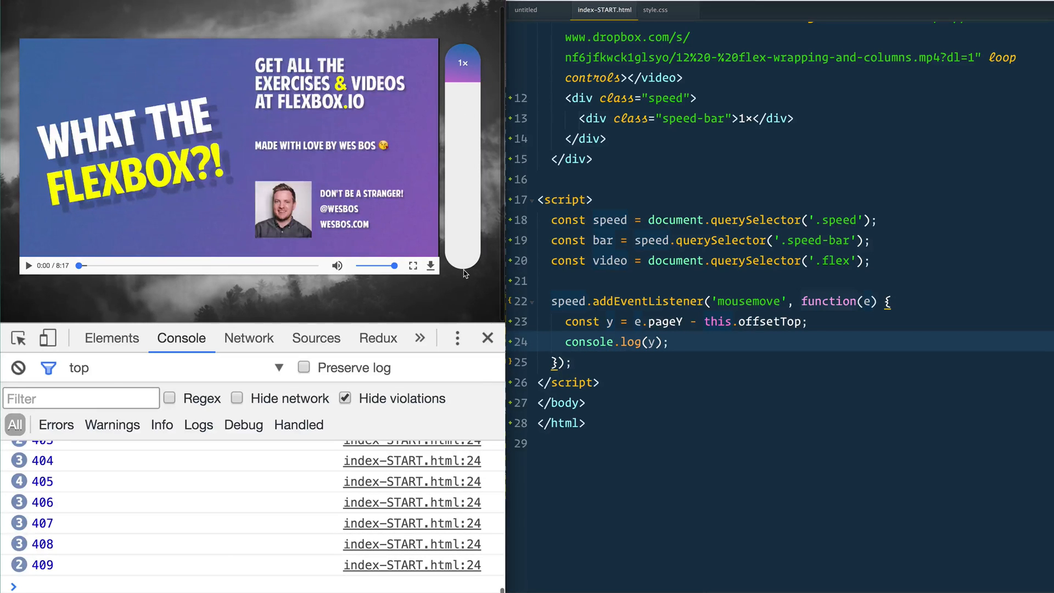
mouse_move(461, 147)
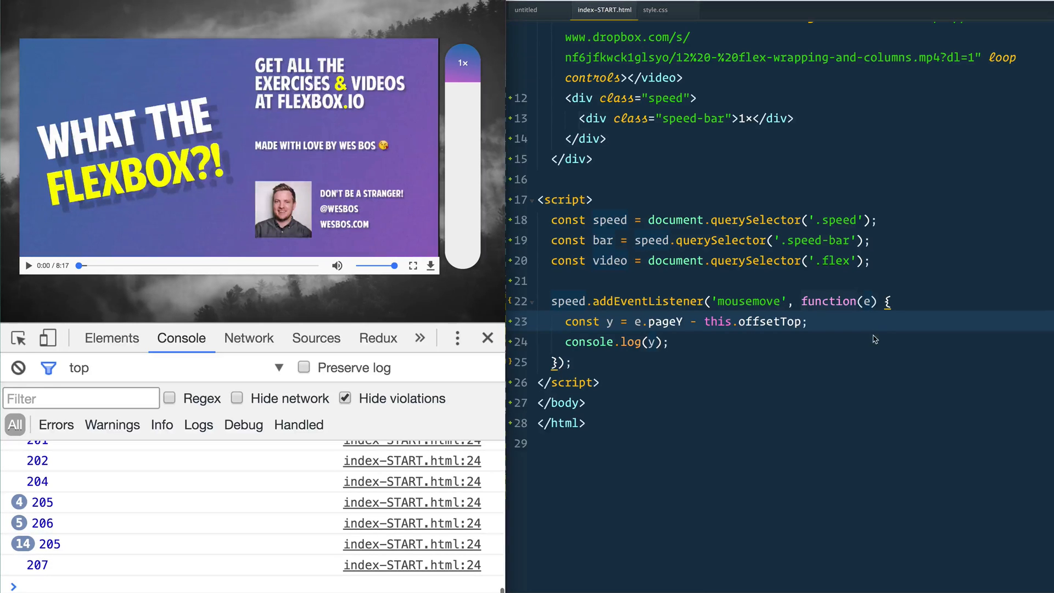
- Add const percent = y / this.offsetHeight; to the mousemove handler
type("coist")
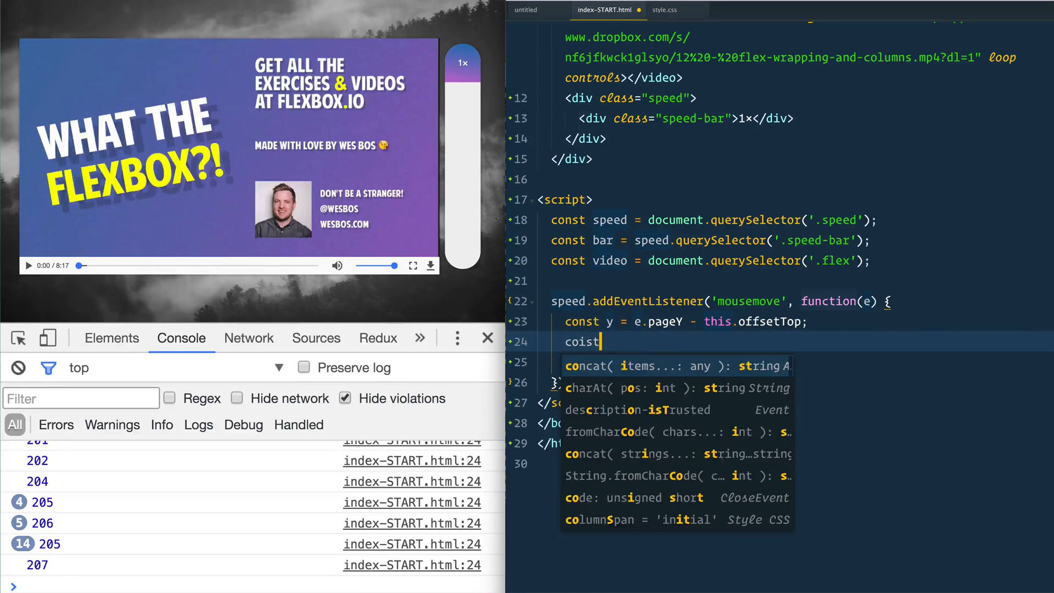
type("const perce")
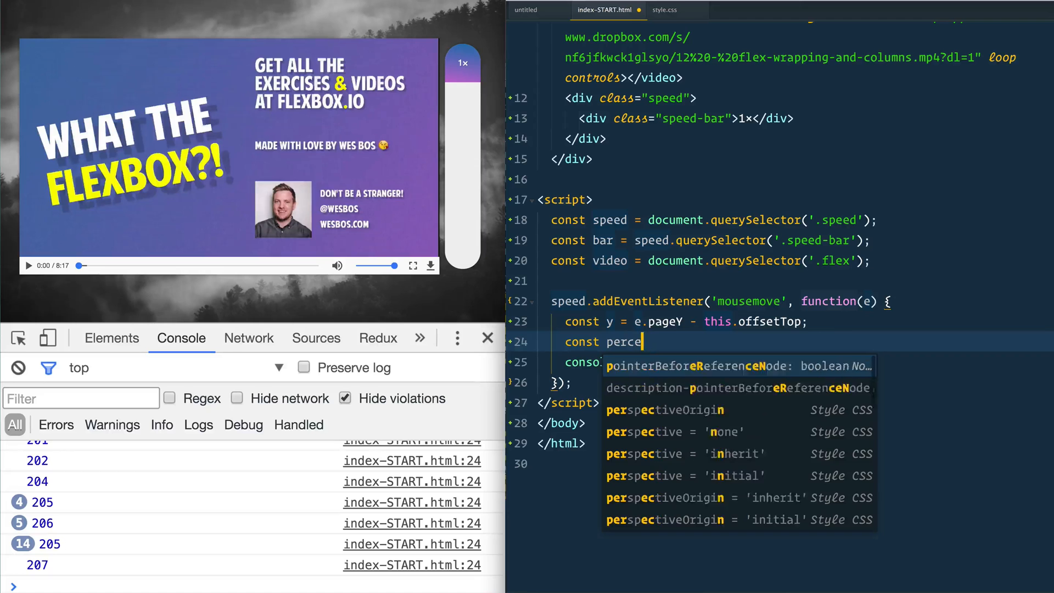
type("nt = y / this.offsetHeight;")
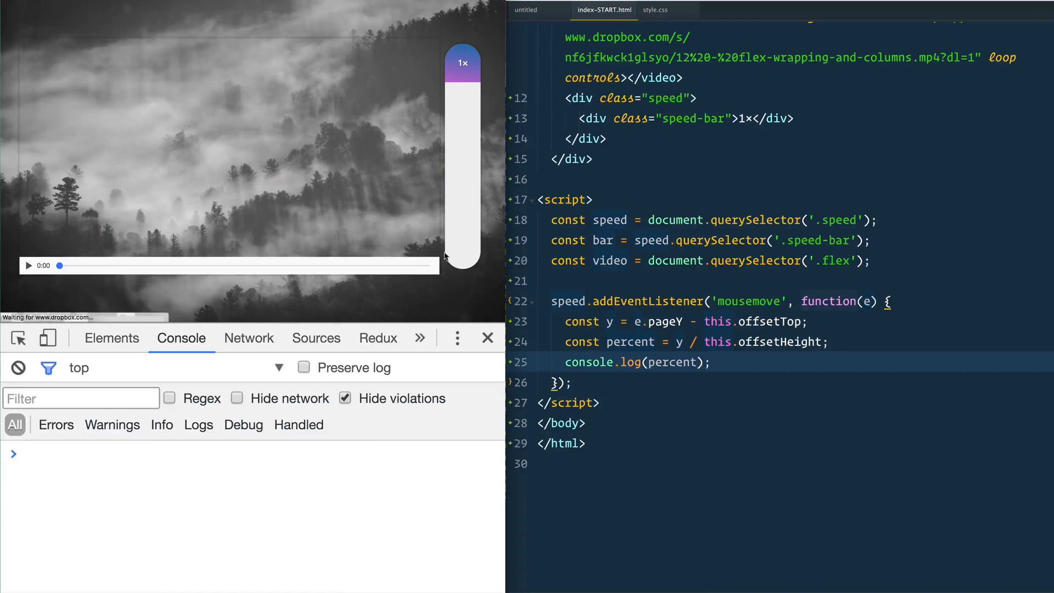
mouse_move(462, 272)
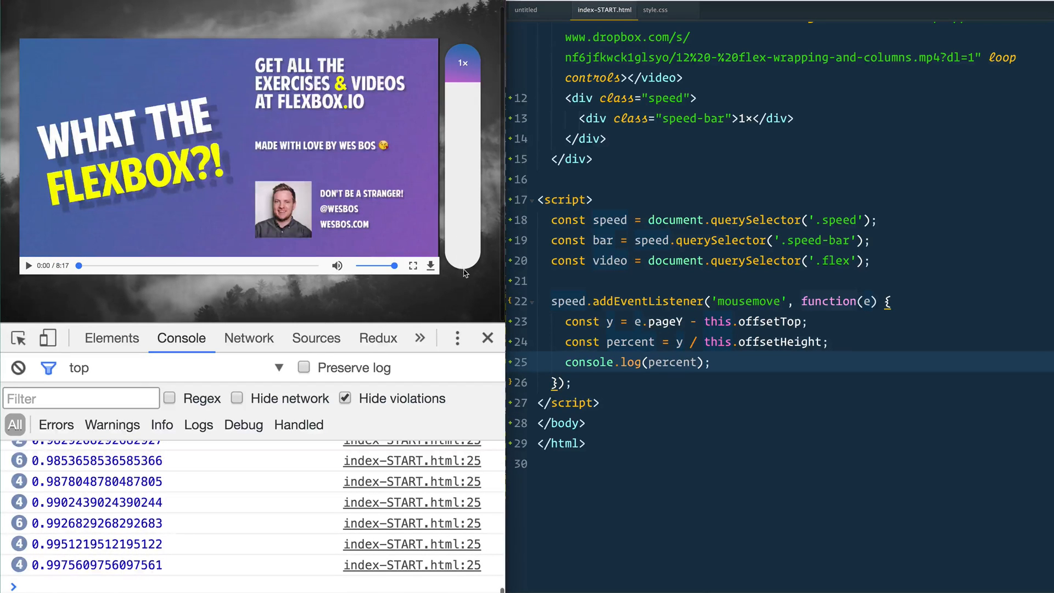
mouse_move(466, 45)
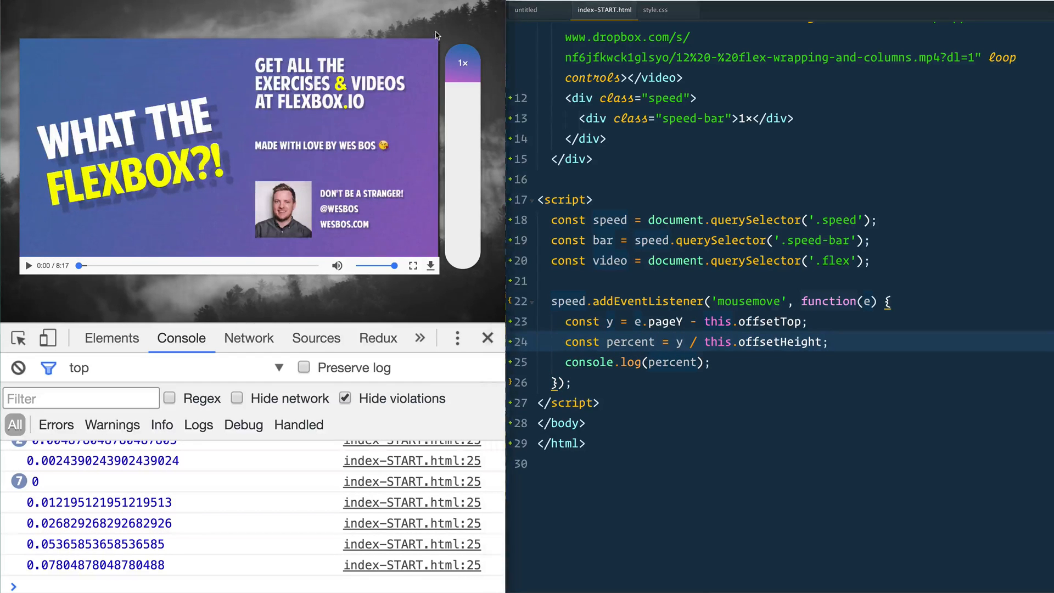
mouse_move(461, 133)
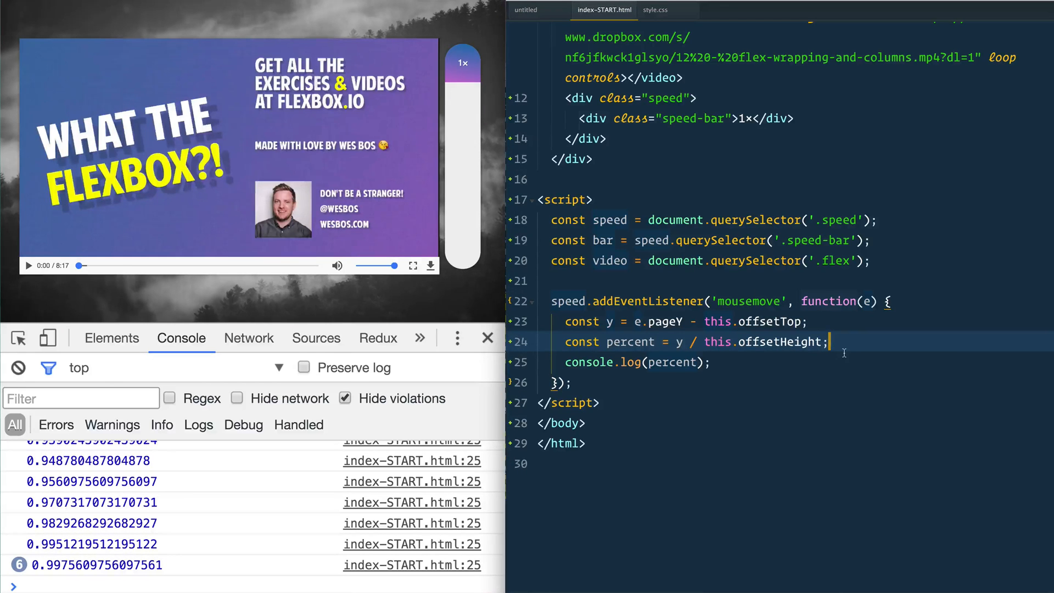
- Define min = 0.4 and height = Math.round(percent * 100) + '%', then log height
type("const min -")
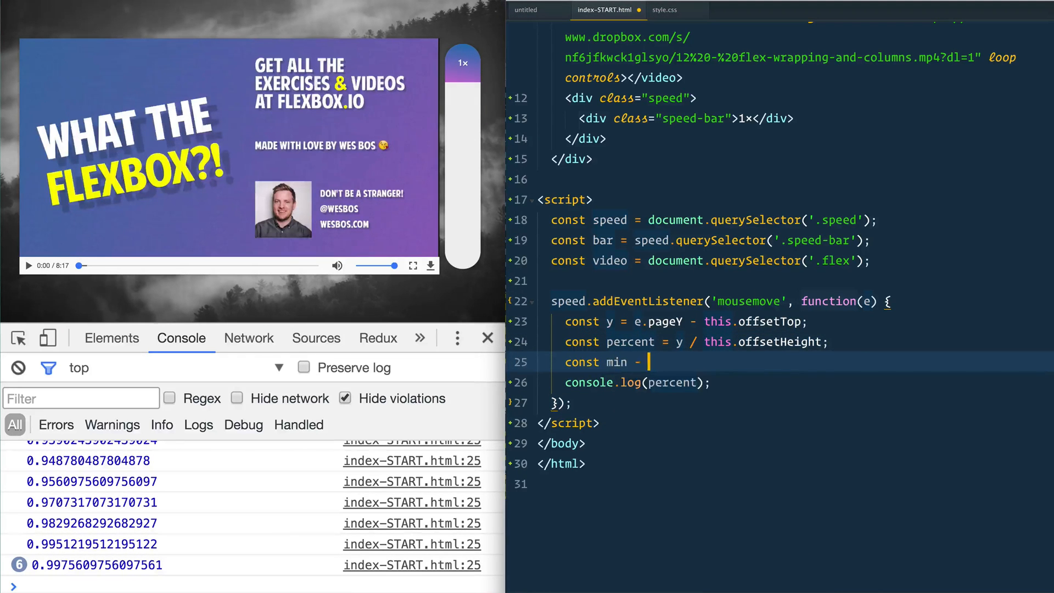
type("= 0.4;")
type("const max = 4;")
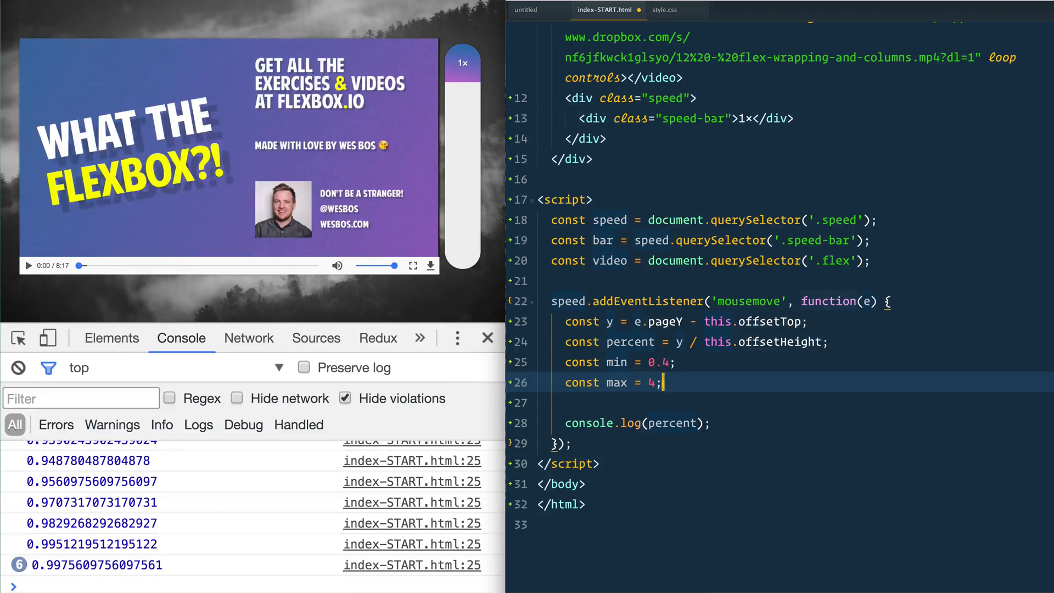
key("Enter")
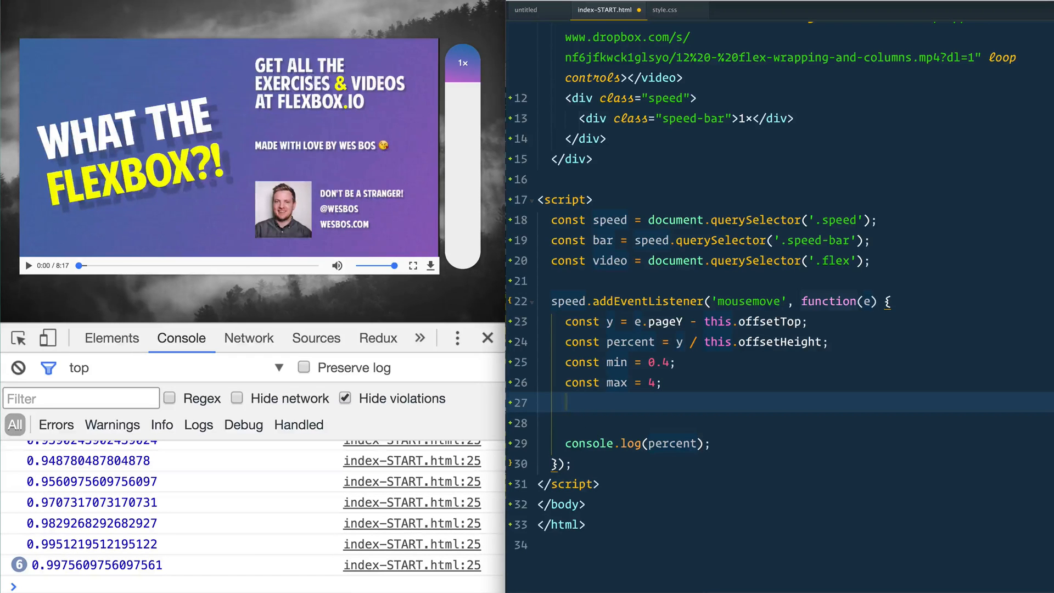
type("const height = (")
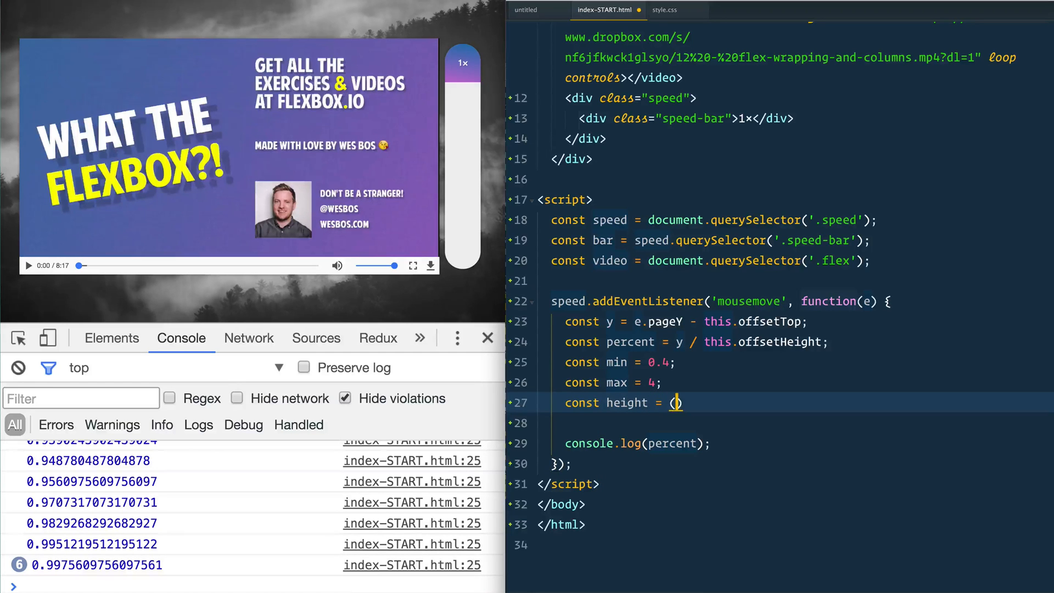
type("percent")
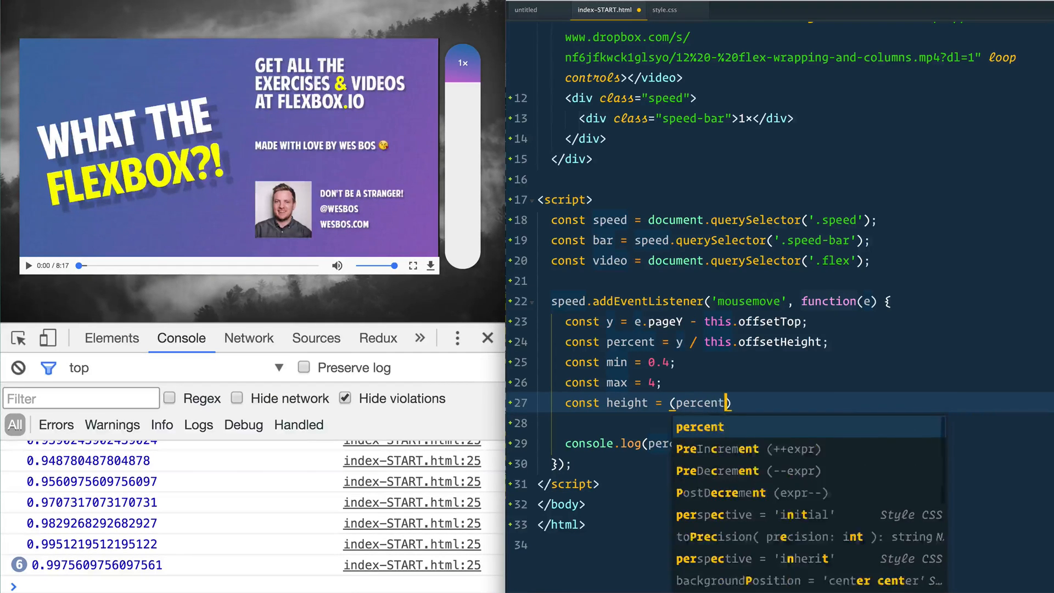
type("* 100")
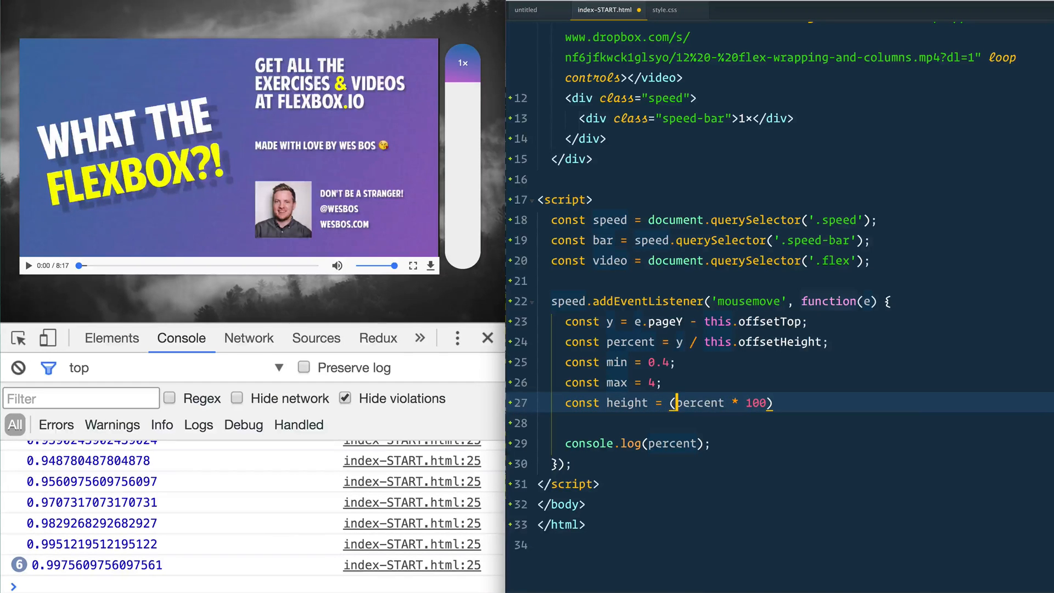
type("Math.round")
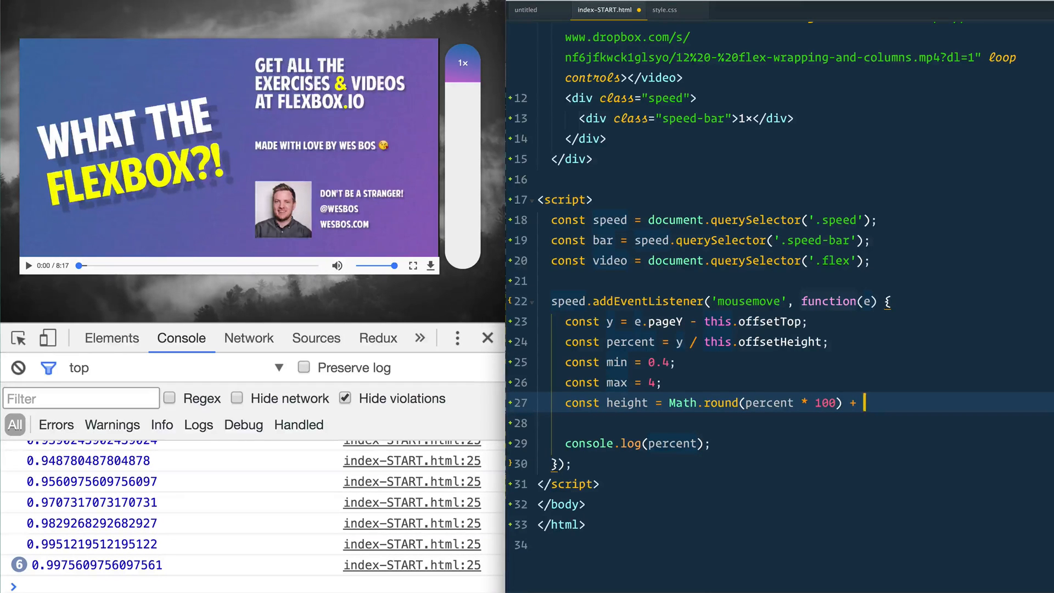
type("'%';")
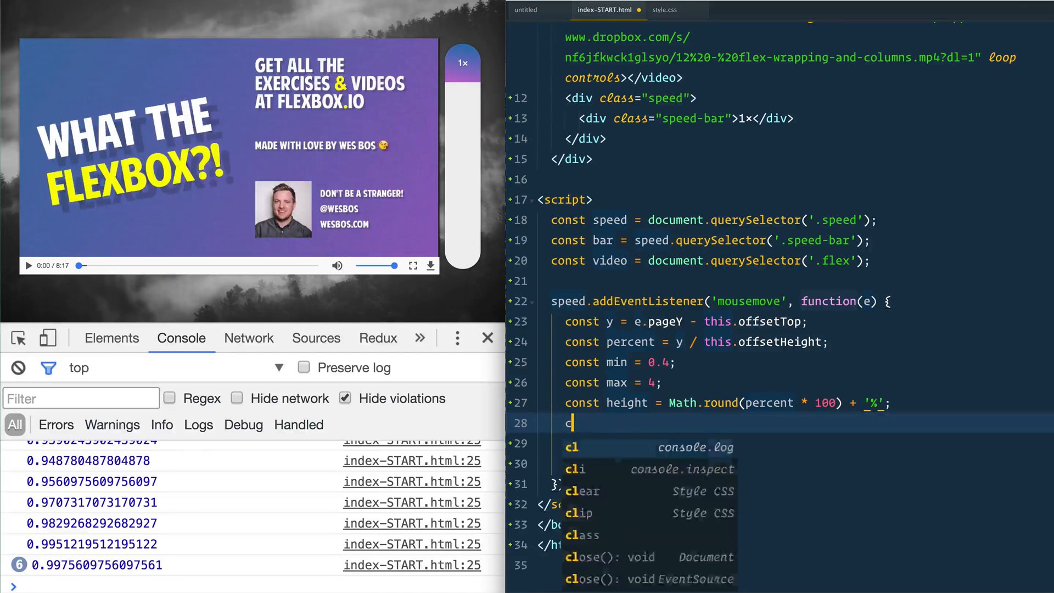
type("console.log(height);")
type("bar.styel")
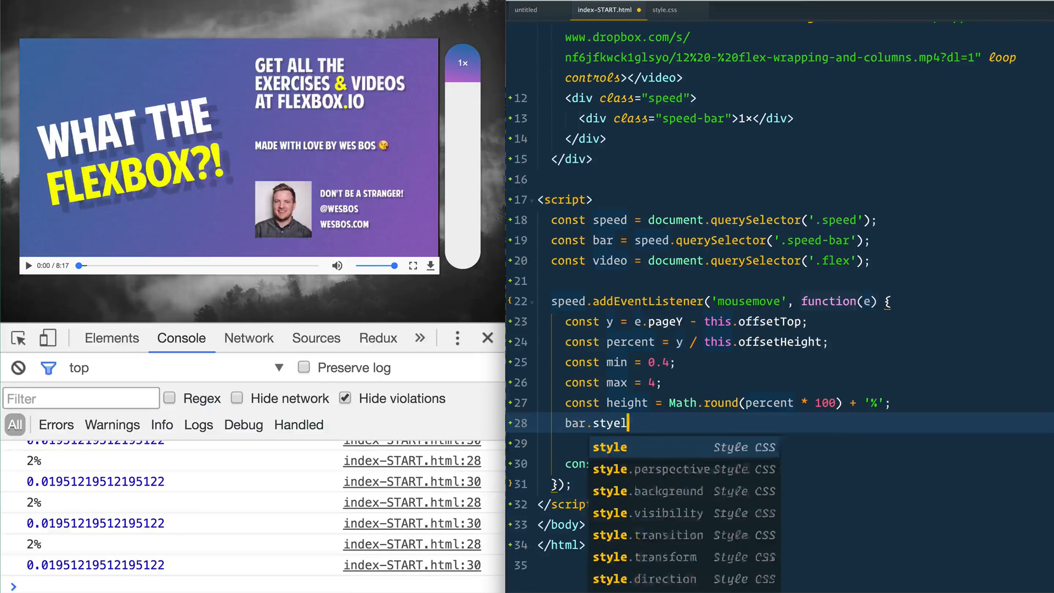
- Assign bar.style.height = height; so the bar fills with the mouse
type(".height")
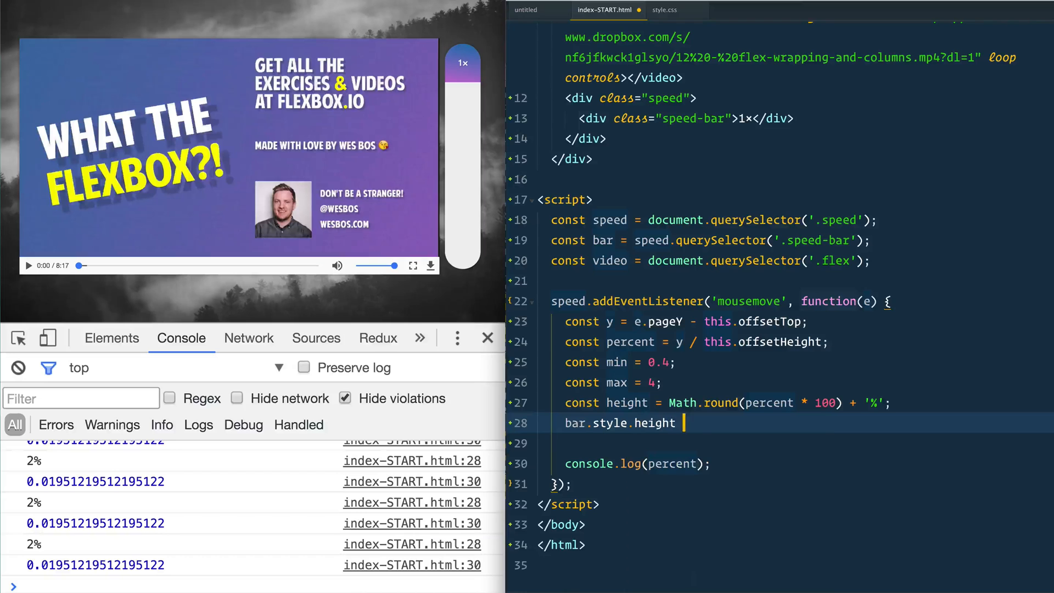
type("= height;")
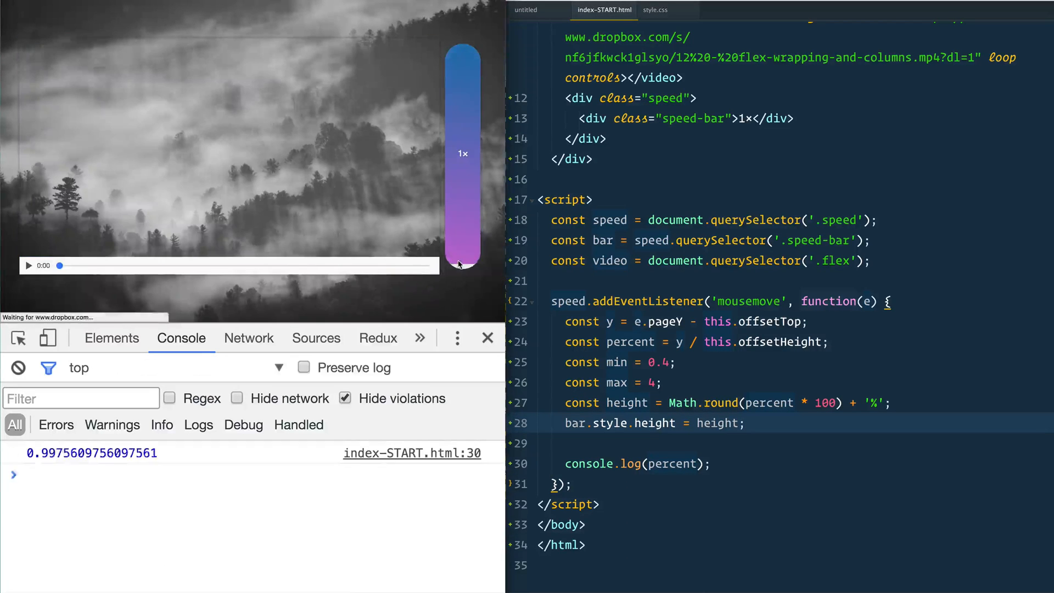
mouse_move(464, 106)
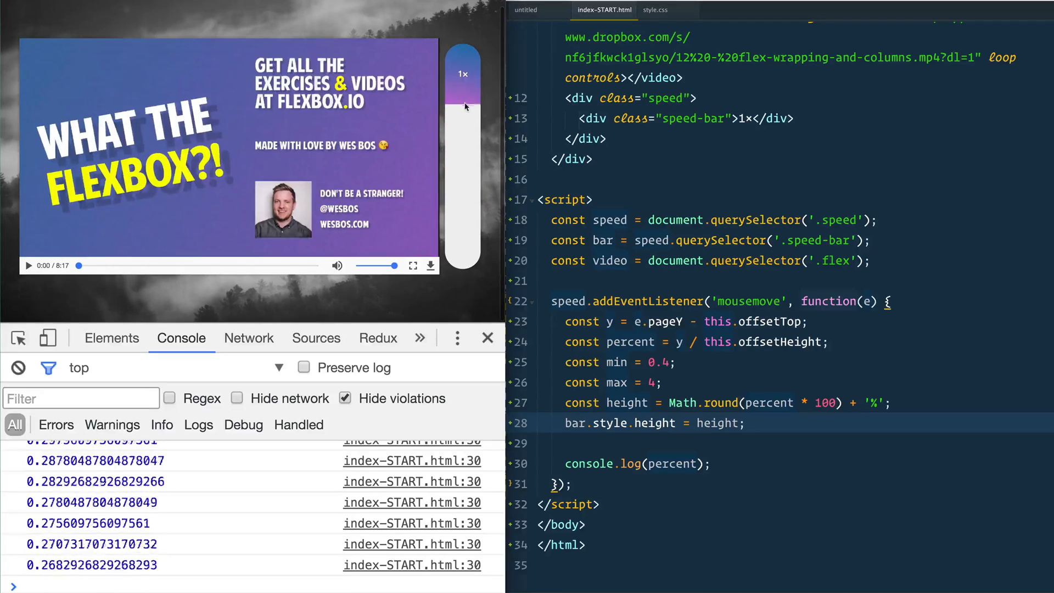
mouse_move(464, 268)
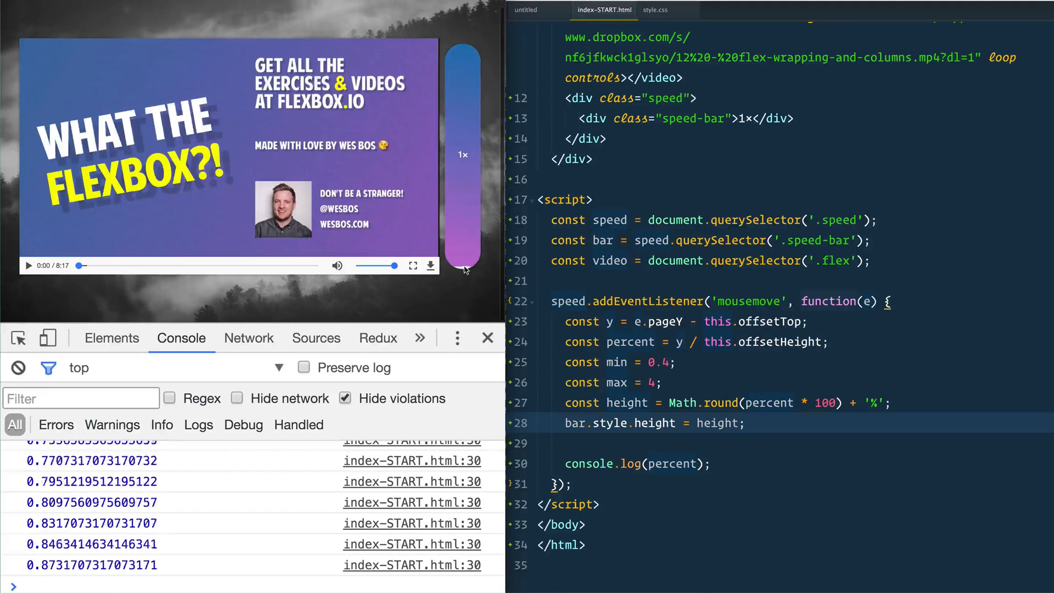
mouse_move(449, 133)
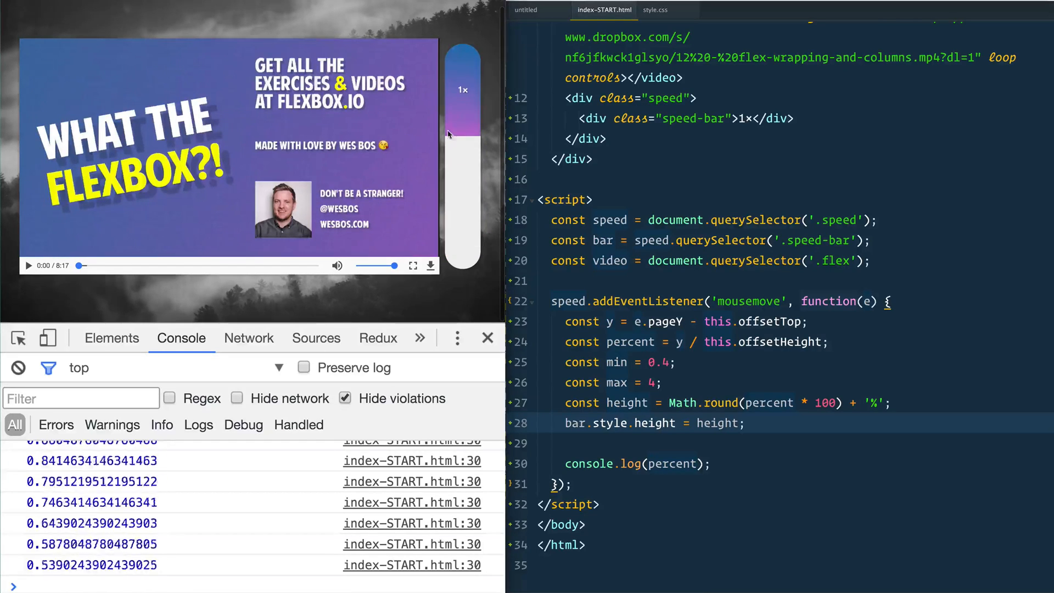
mouse_move(457, 159)
type("const")
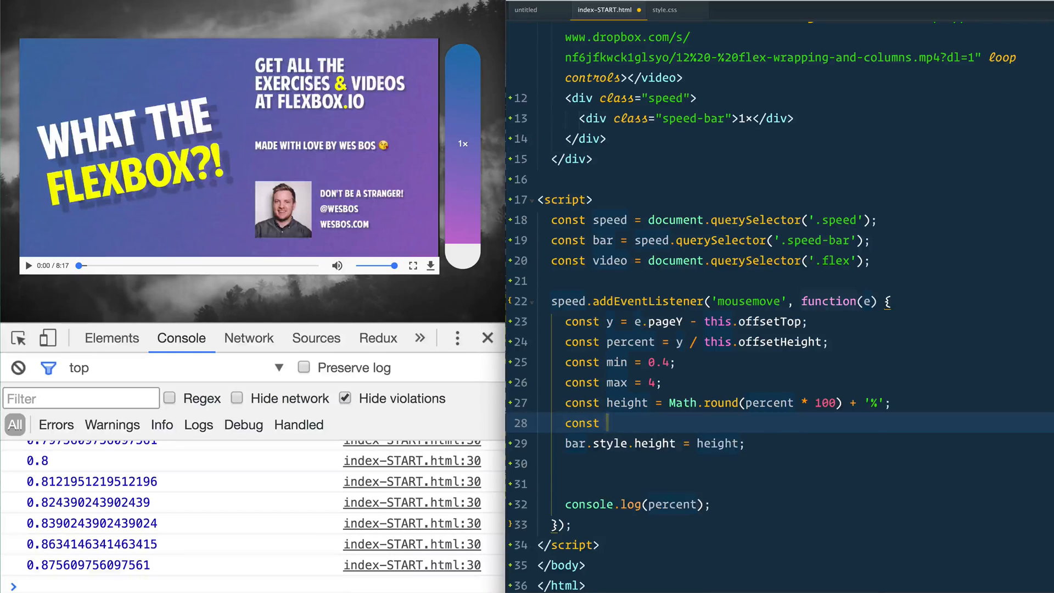
- Compute const playbackRate = percent * (max - min) + min in the handler
type("playbackRate")
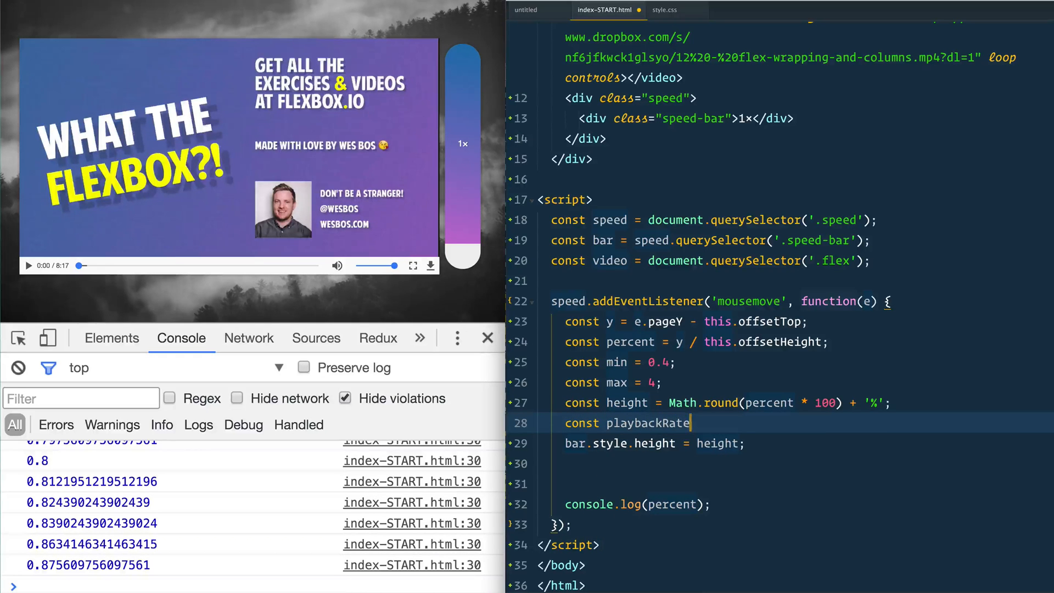
type("=")
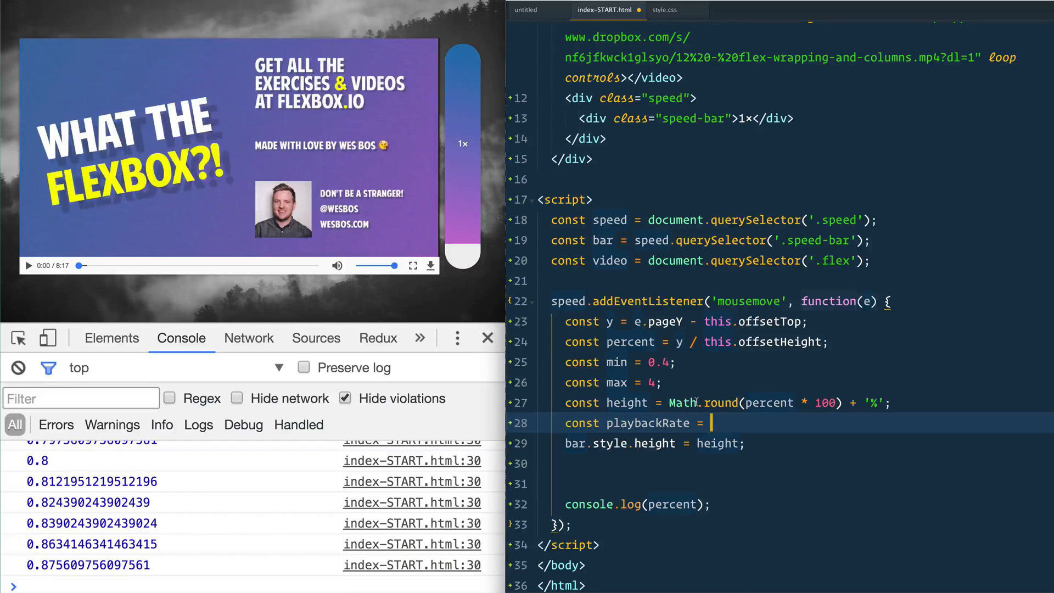
mouse_move(739, 425)
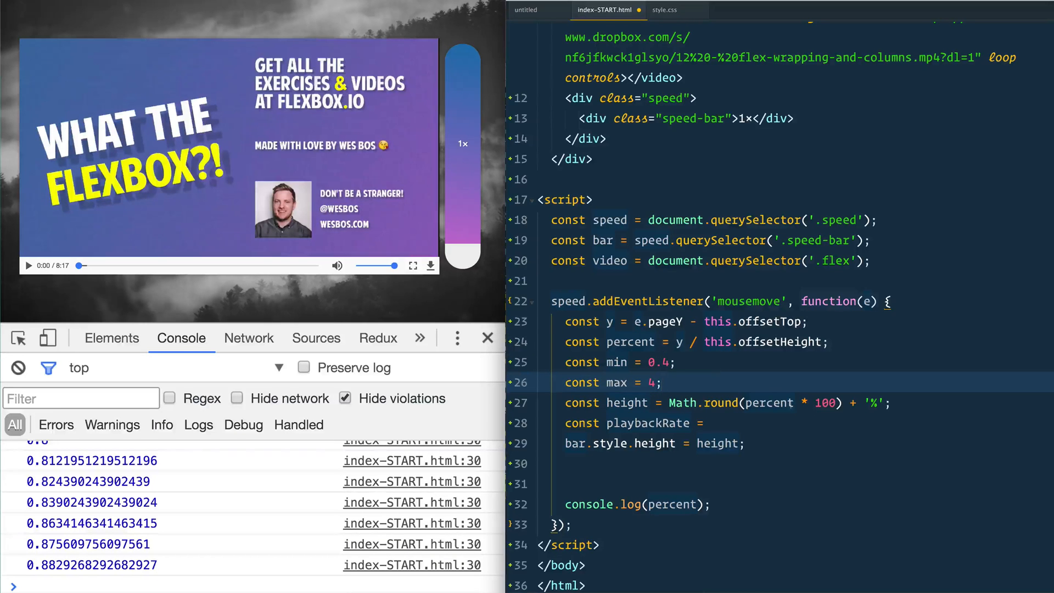
left_click(711, 423)
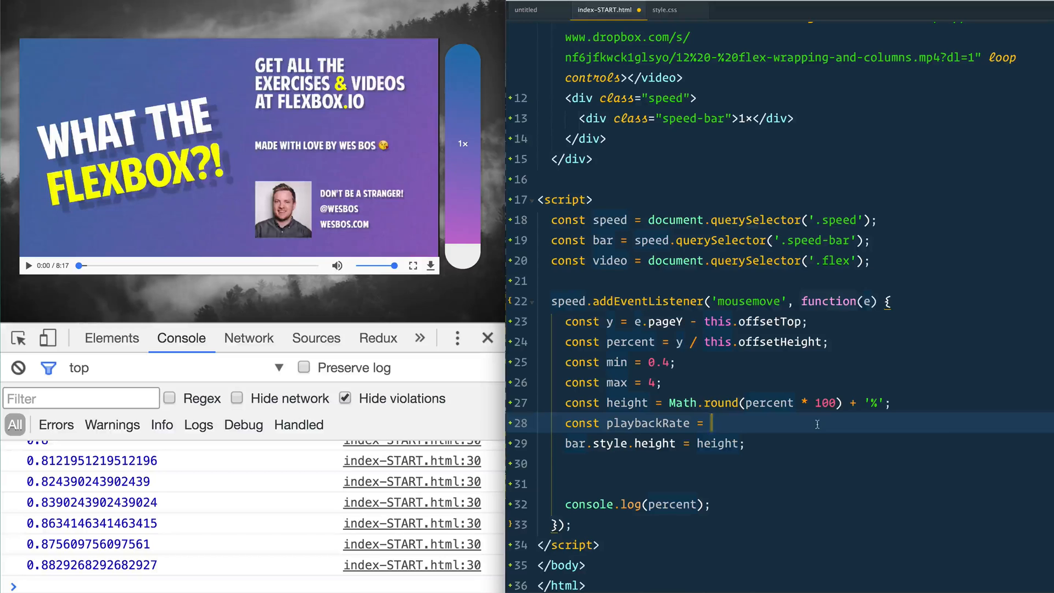
type("percent")
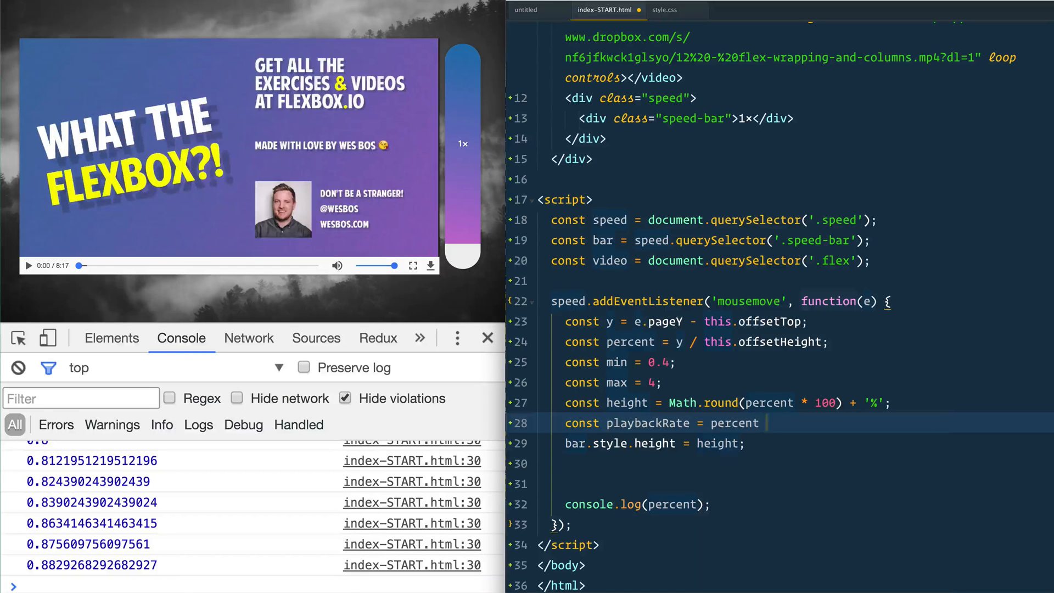
type("* (max - min) + min;")
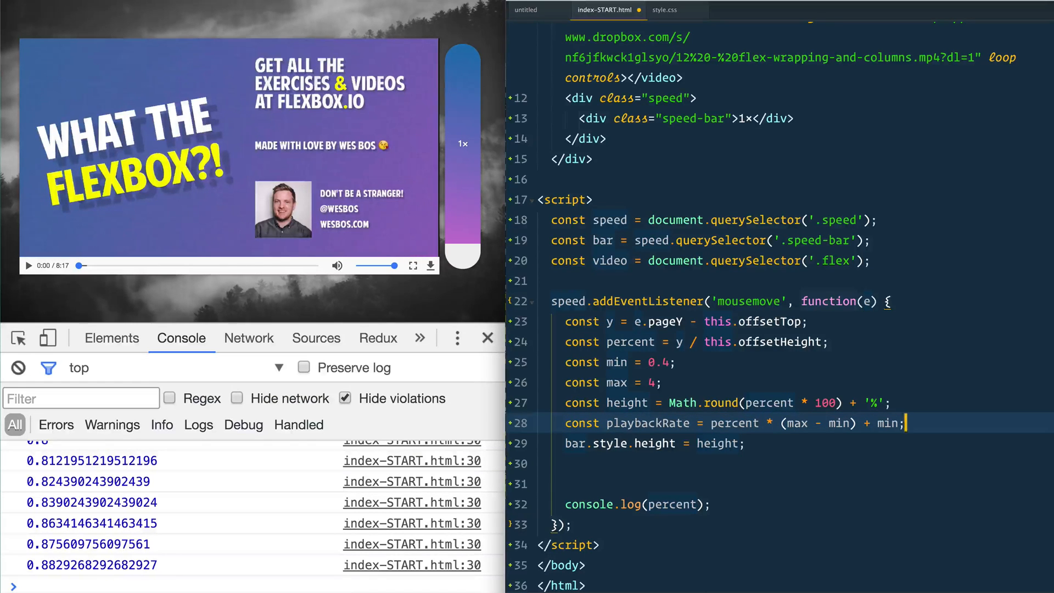
- Show the rate on the bar with bar.textContent = playbackRate.toFixed(2) + 'x';
type("bar.textContent = playbackRate;")
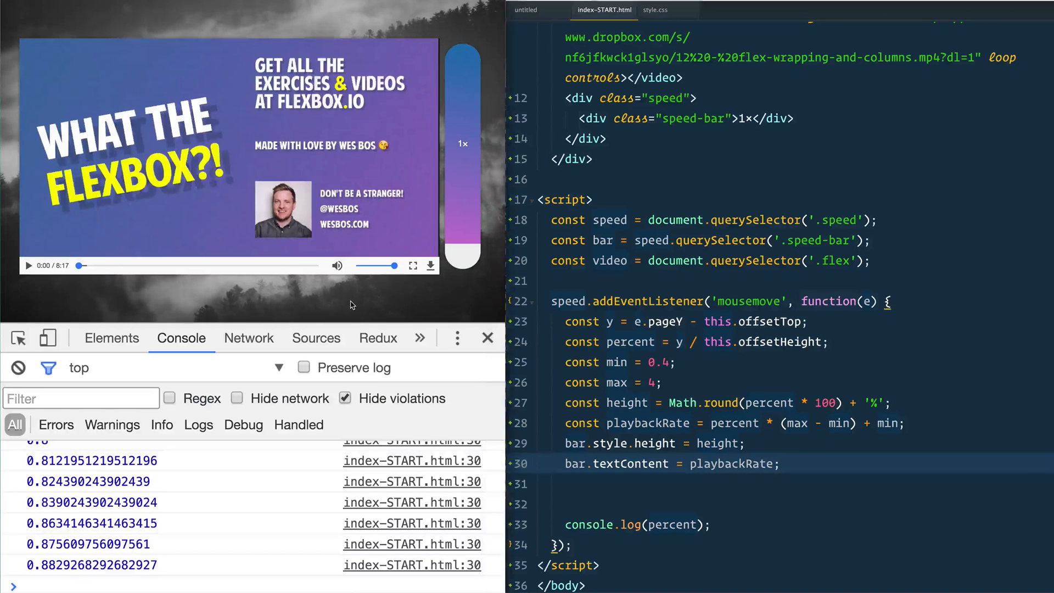
mouse_move(466, 177)
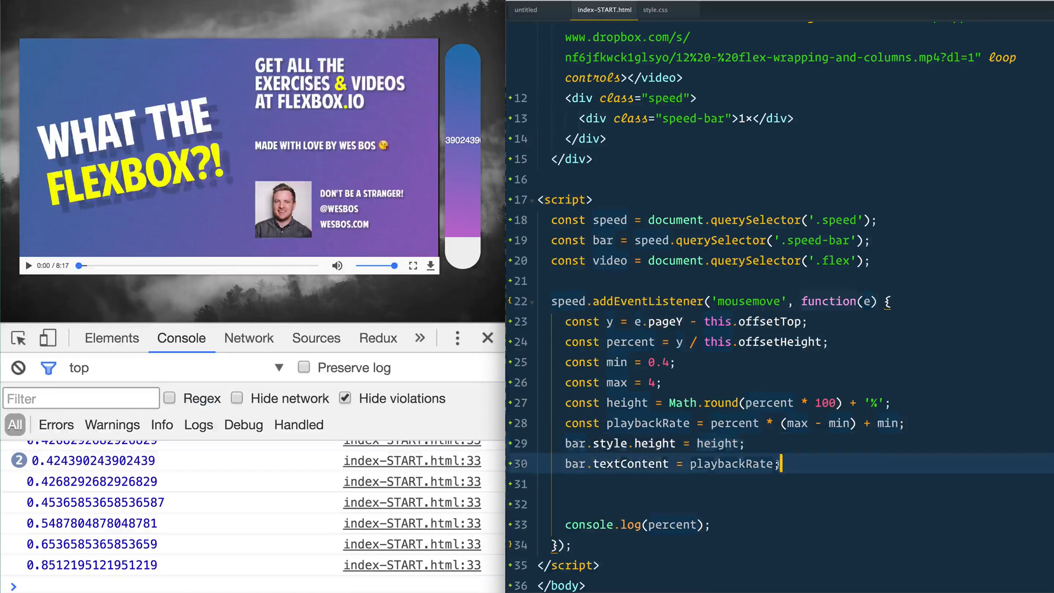
type(".toFixed(2")
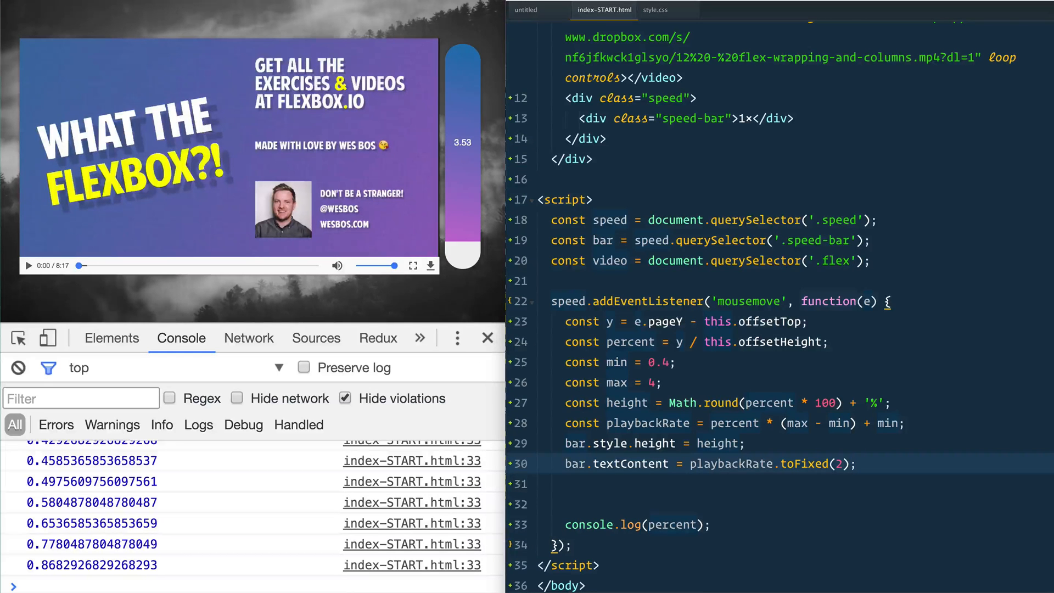
left_click(855, 463)
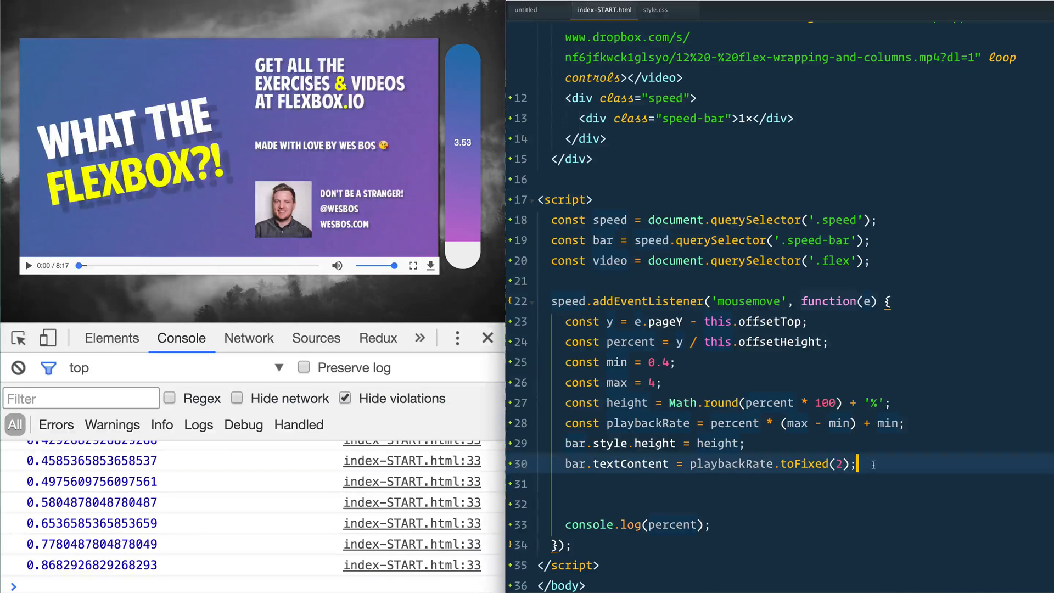
type("+ 'x'")
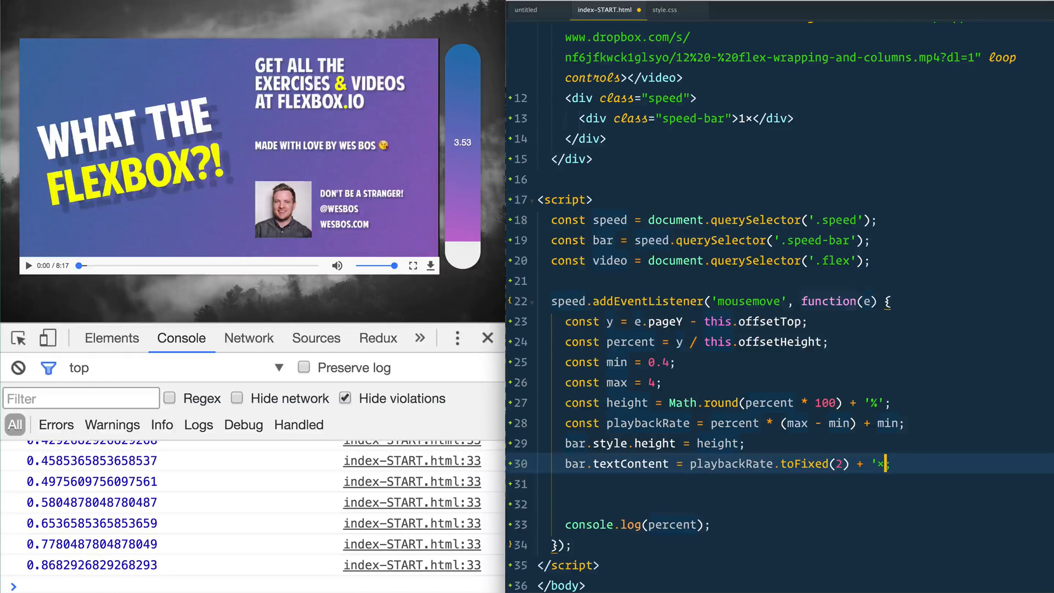
type(";")
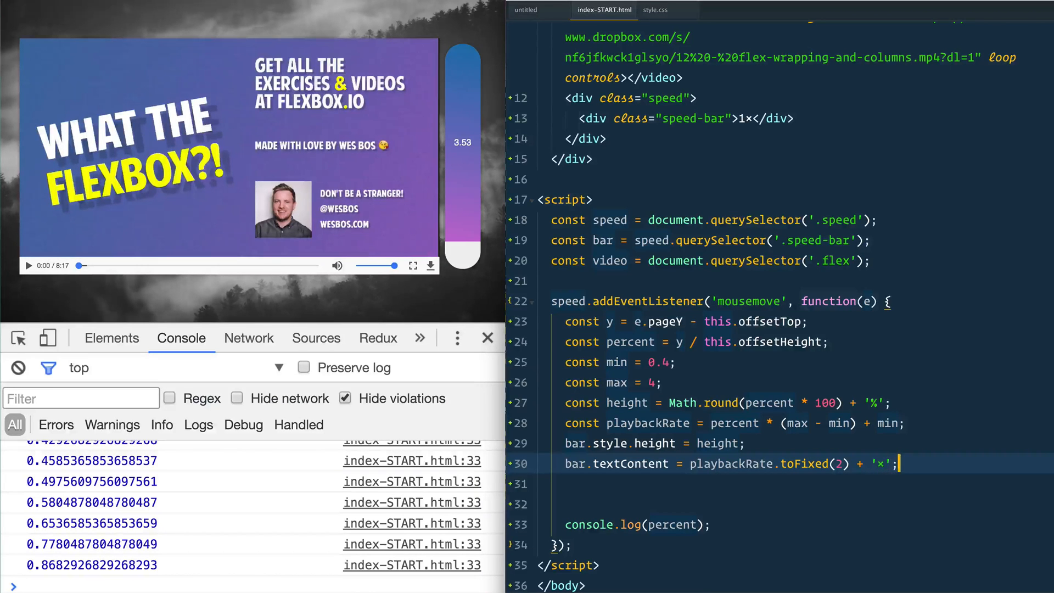
mouse_move(454, 329)
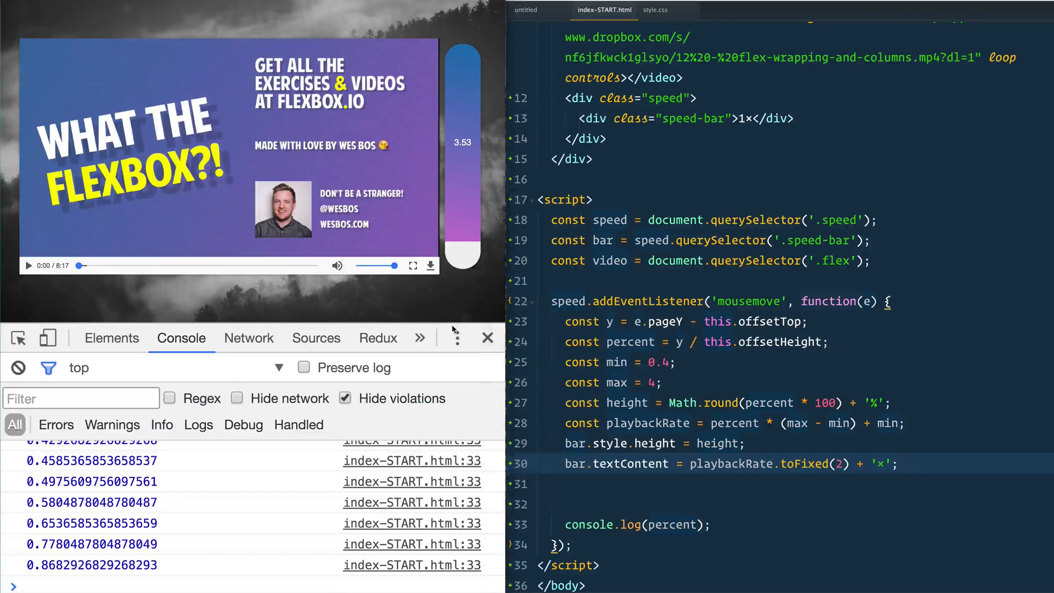
mouse_move(462, 79)
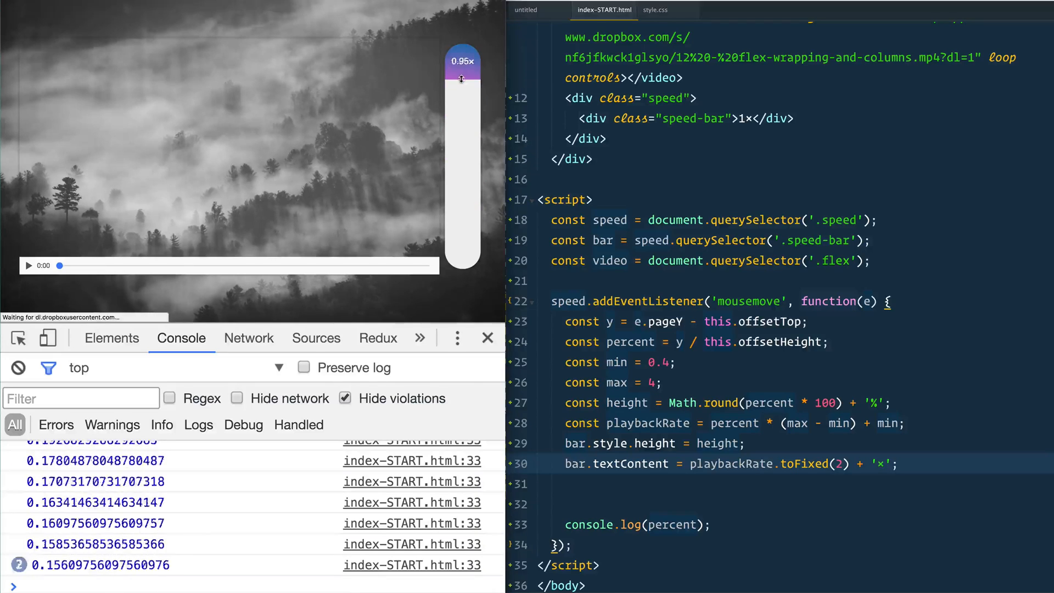
mouse_move(462, 154)
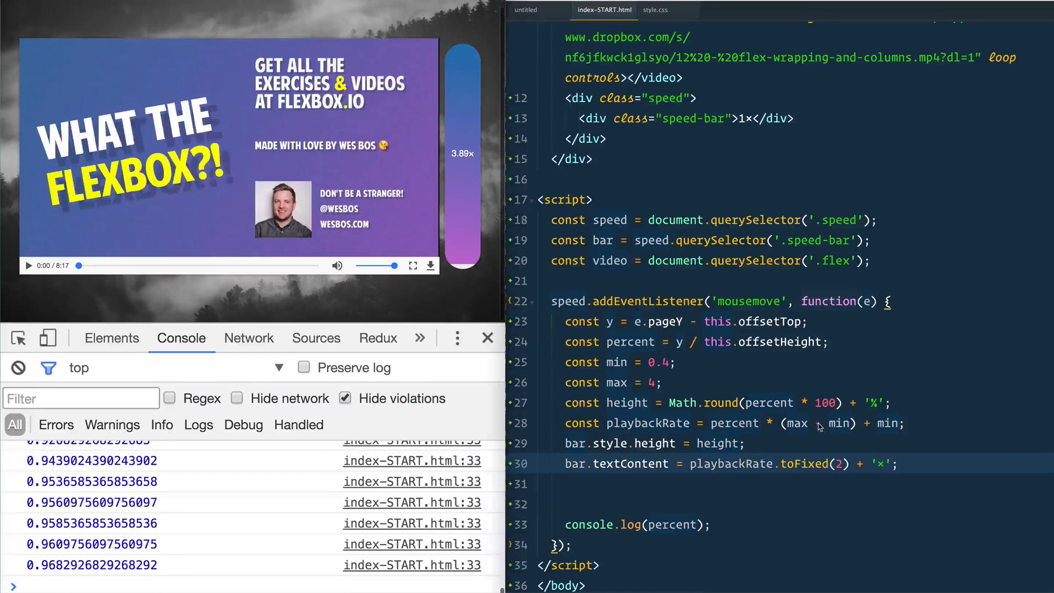
left_click(673, 483)
type("console.log(playbackRate);")
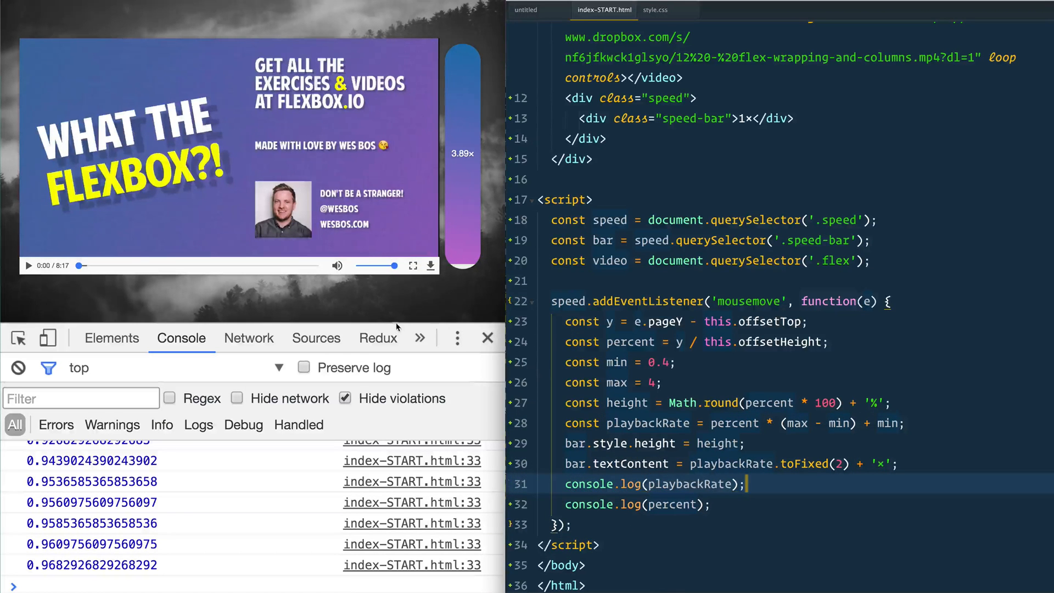
mouse_move(456, 244)
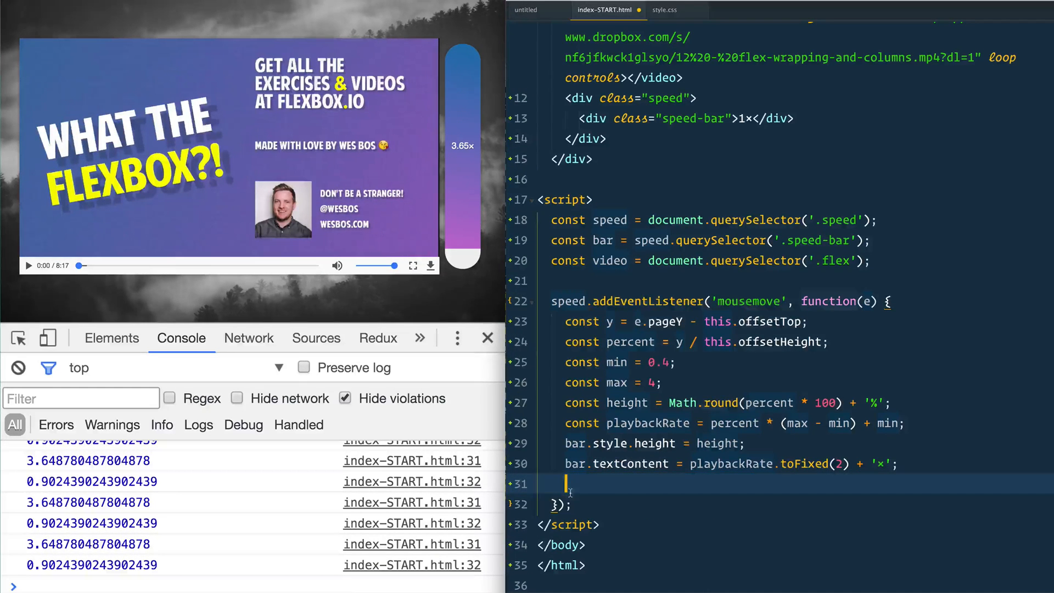
- Evaluate video.playbackRate in the Chrome console to check the current rate
type("video.")
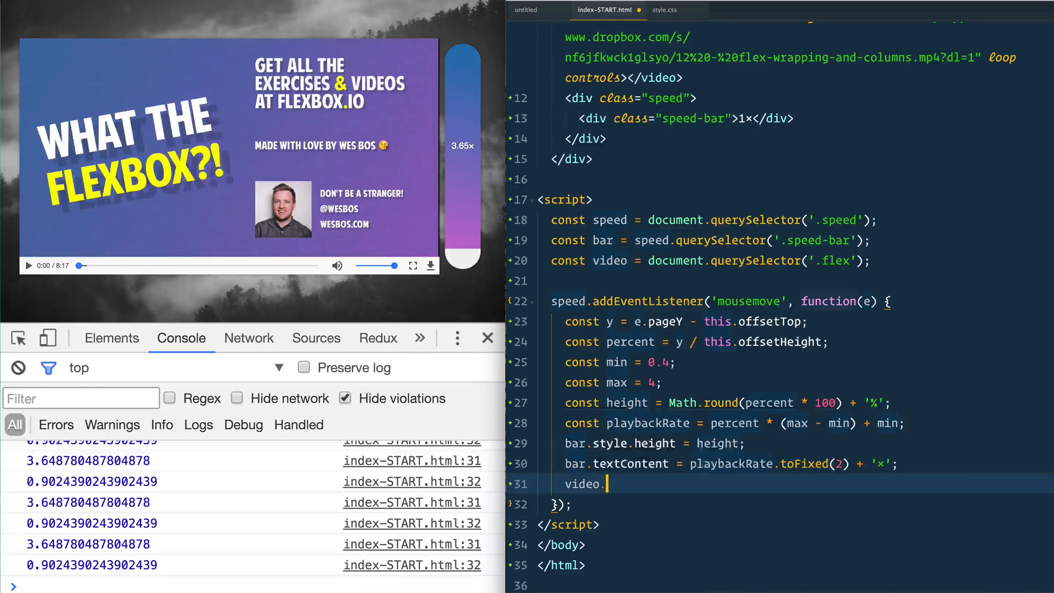
type(".playbackRate")
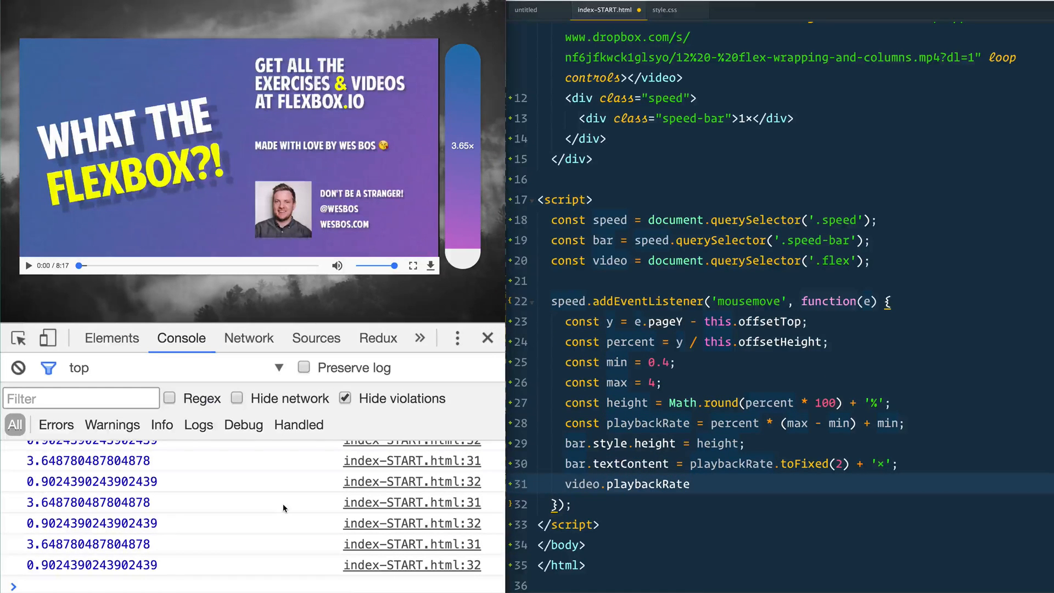
type("video")
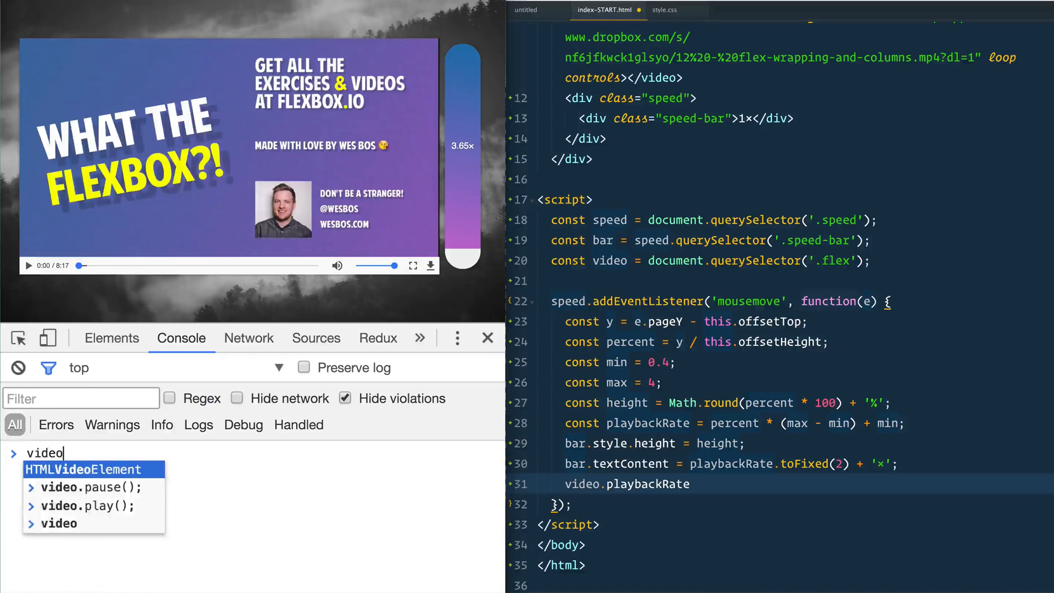
key("Enter")
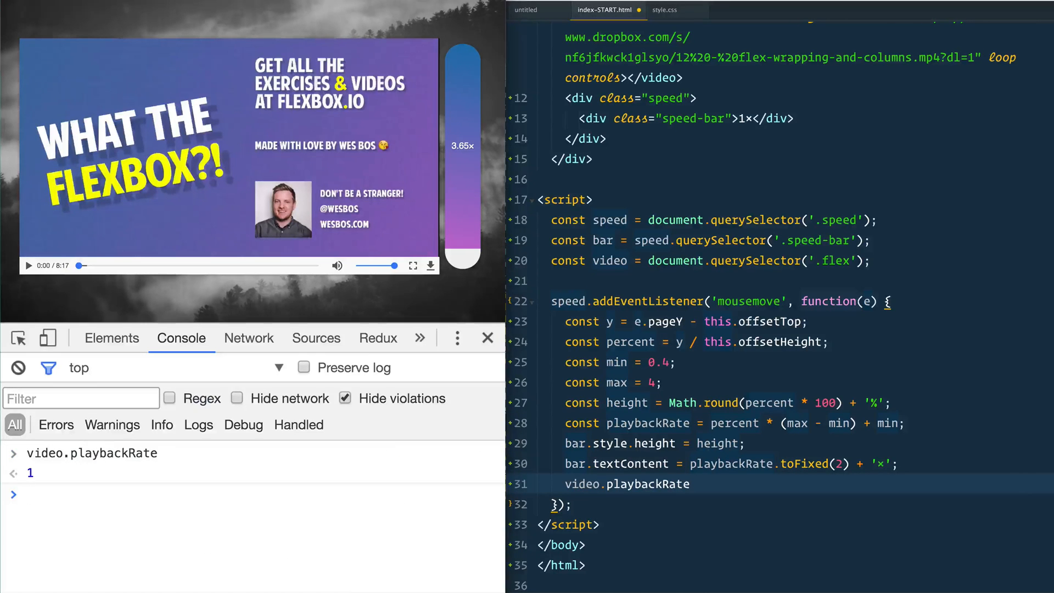
- Play the video with video.play() and set video.playbackRate to 10
type("video.playbackRate = 2;")
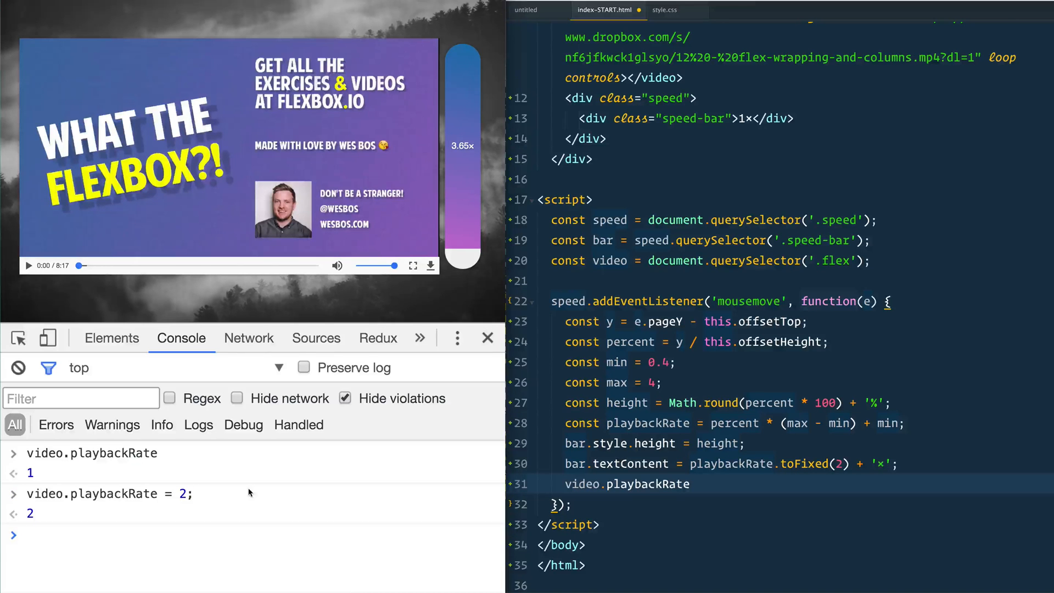
type("video.play(")
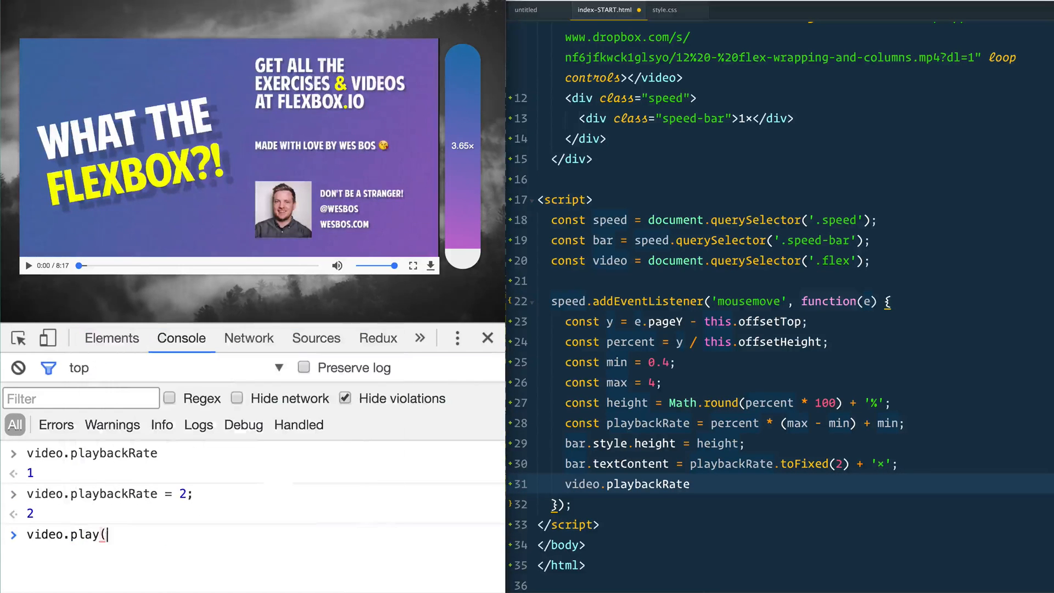
key("Return")
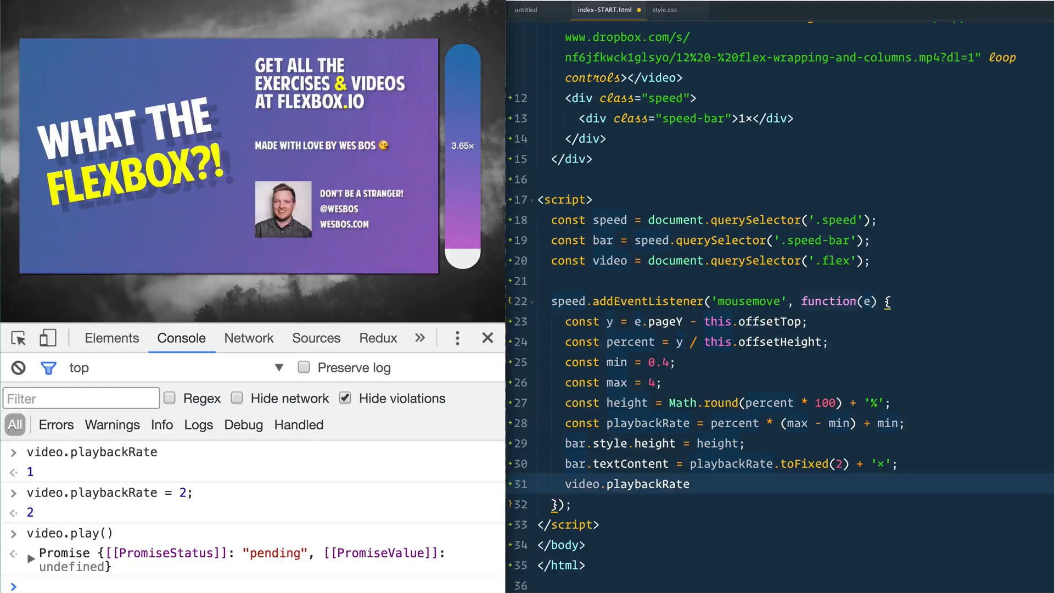
type("video.playbackRate = 10;")
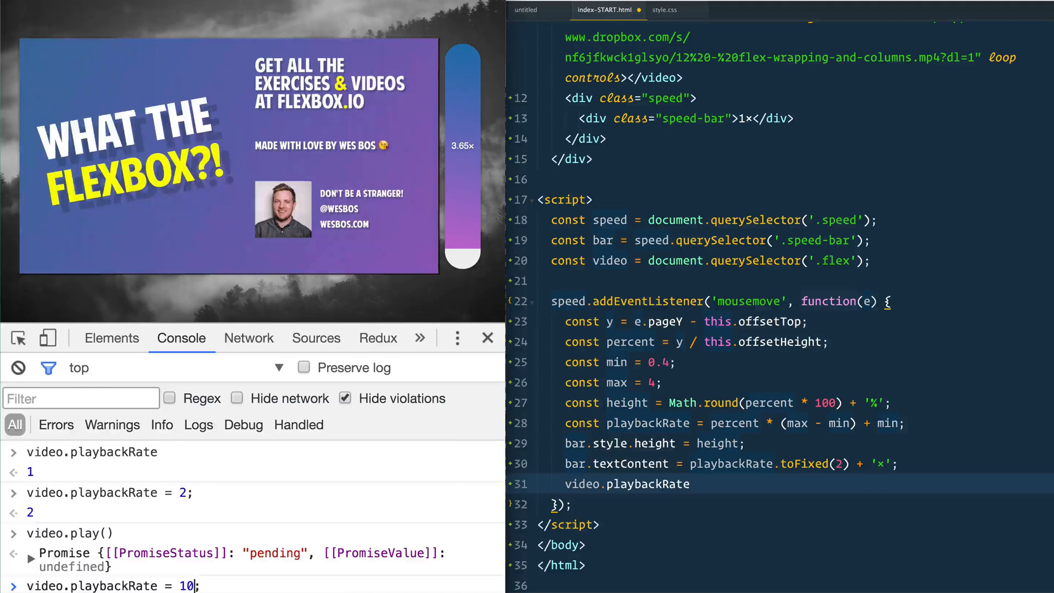
key("Return")
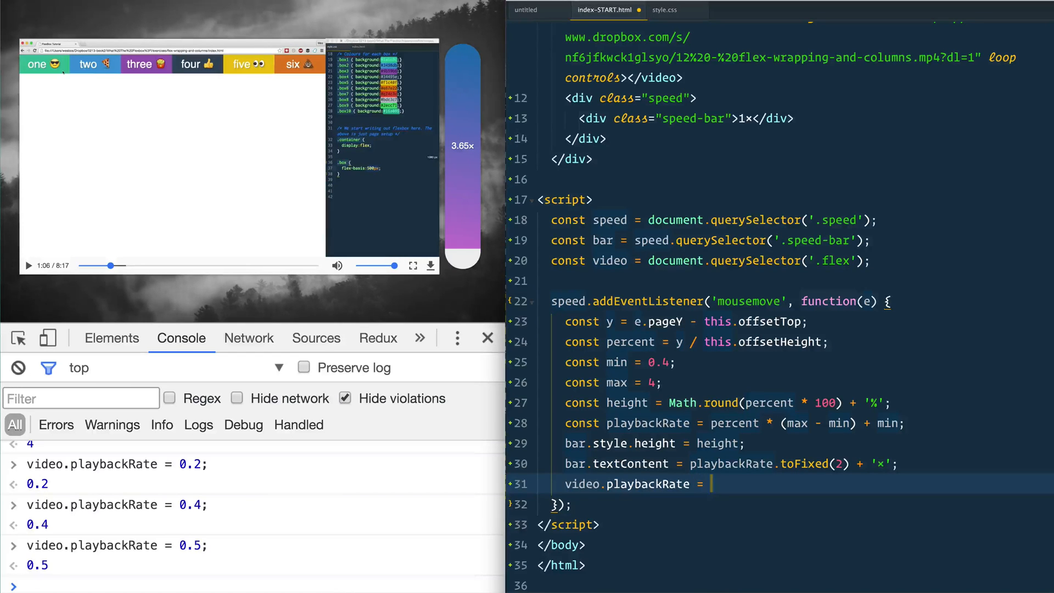
- Complete line 31 so the handler sets video.playbackRate = playbackRate
type("p")
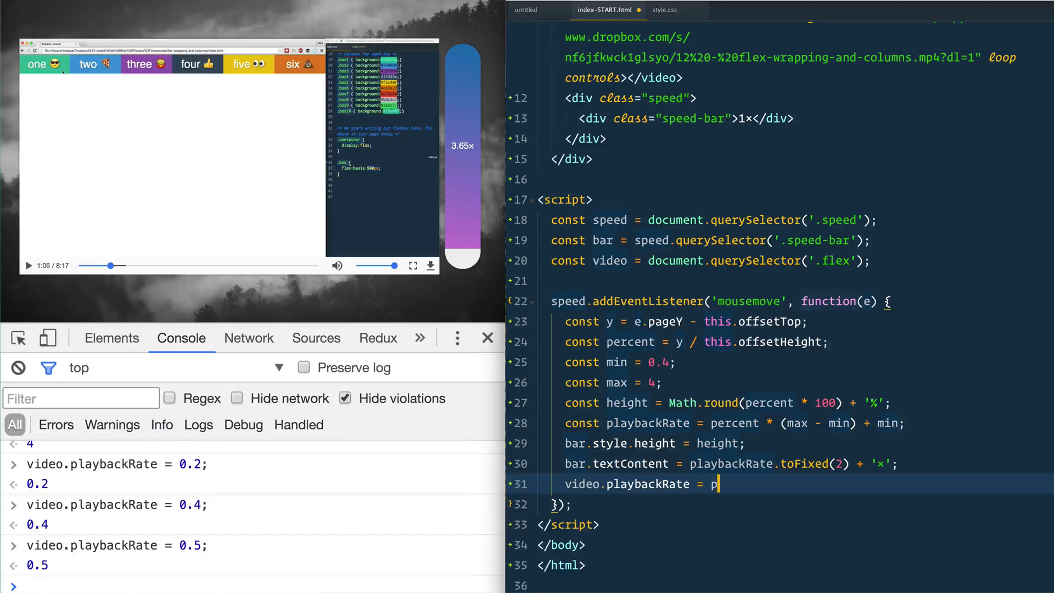
type("laybackRate;")
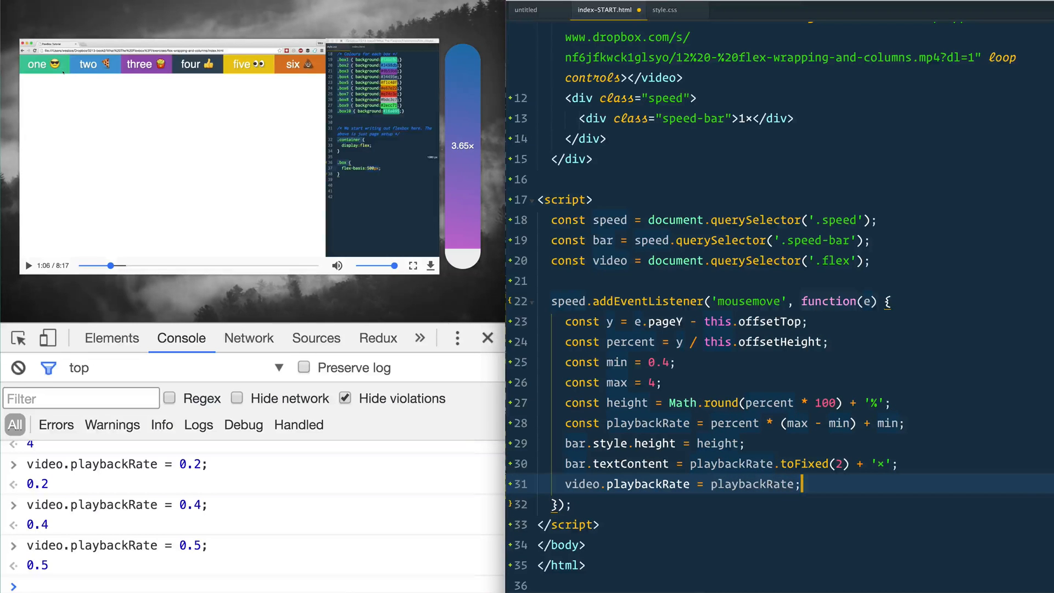
scroll("down", 3)
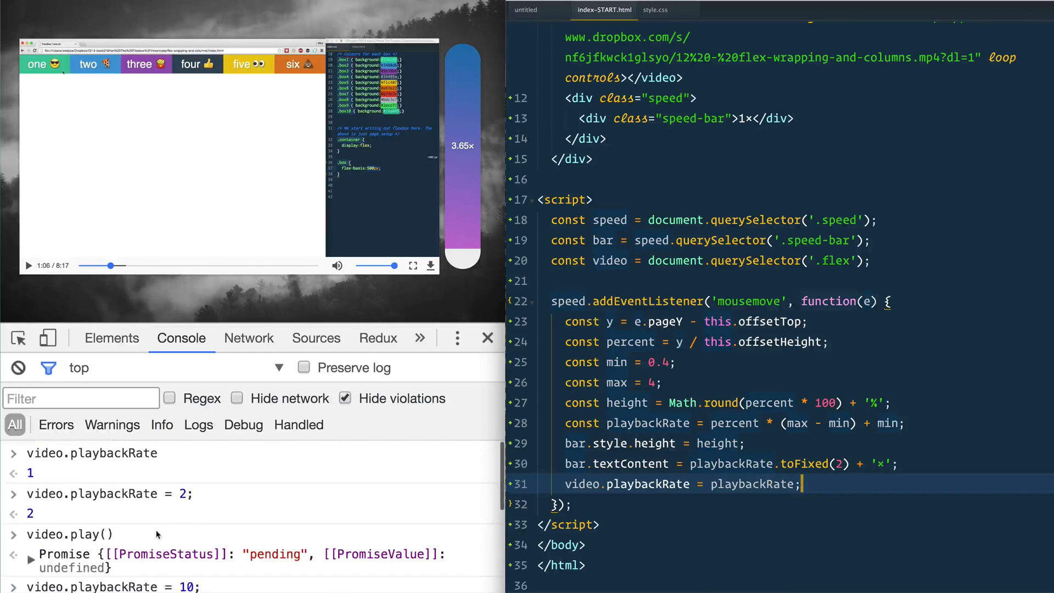
mouse_move(267, 428)
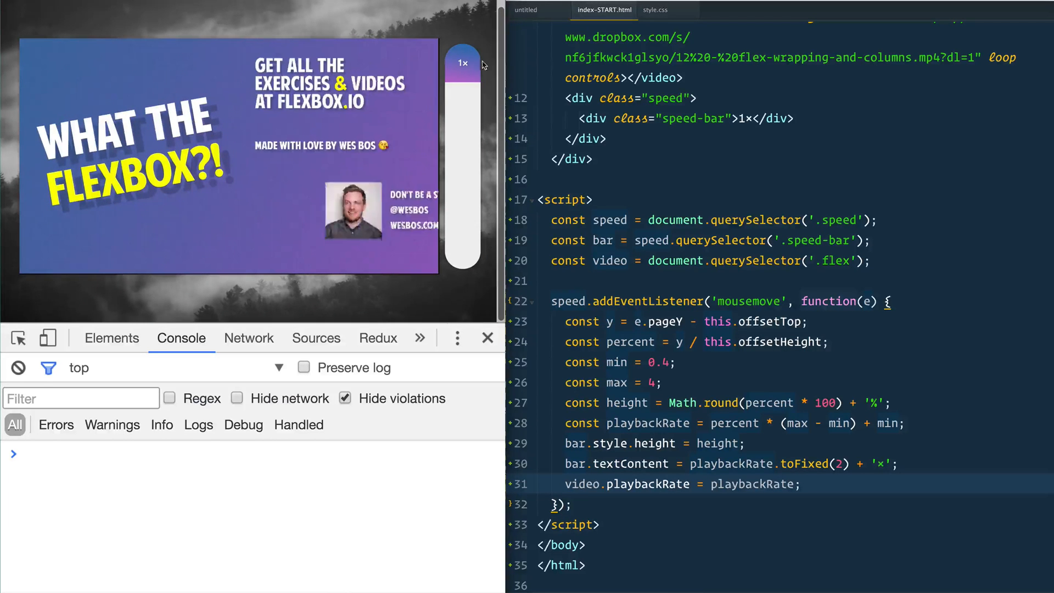
mouse_move(462, 251)
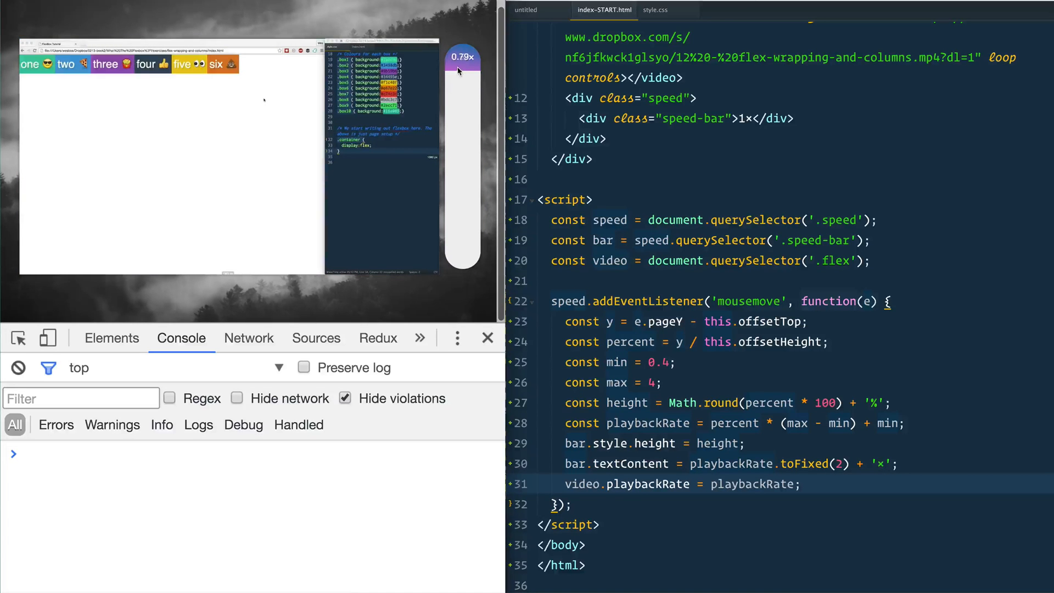
mouse_move(460, 60)
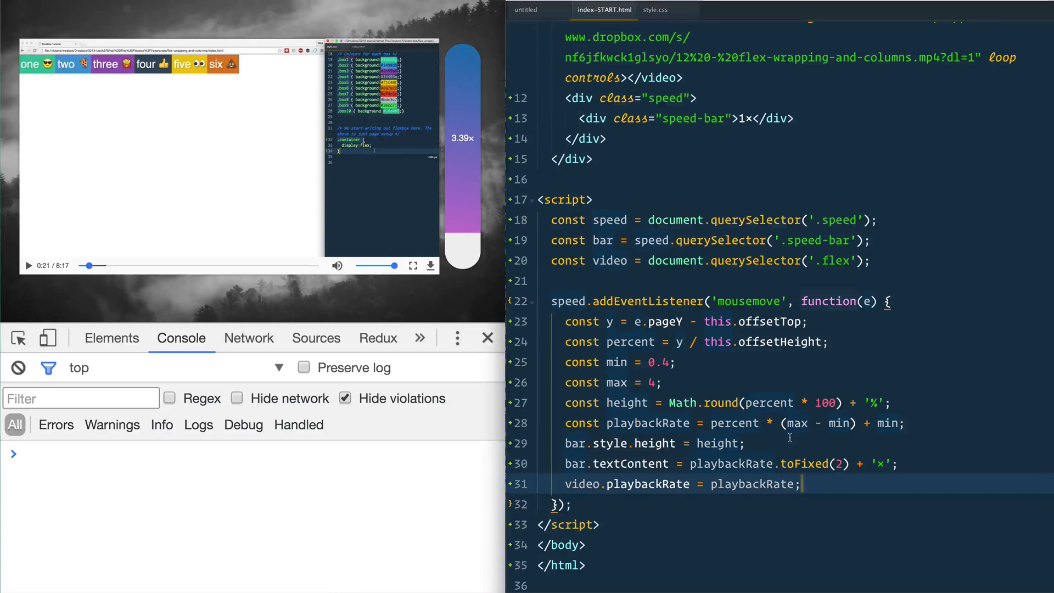
- Select the anonymous mousemove callback and remove it from the listener
left_click(699, 443)
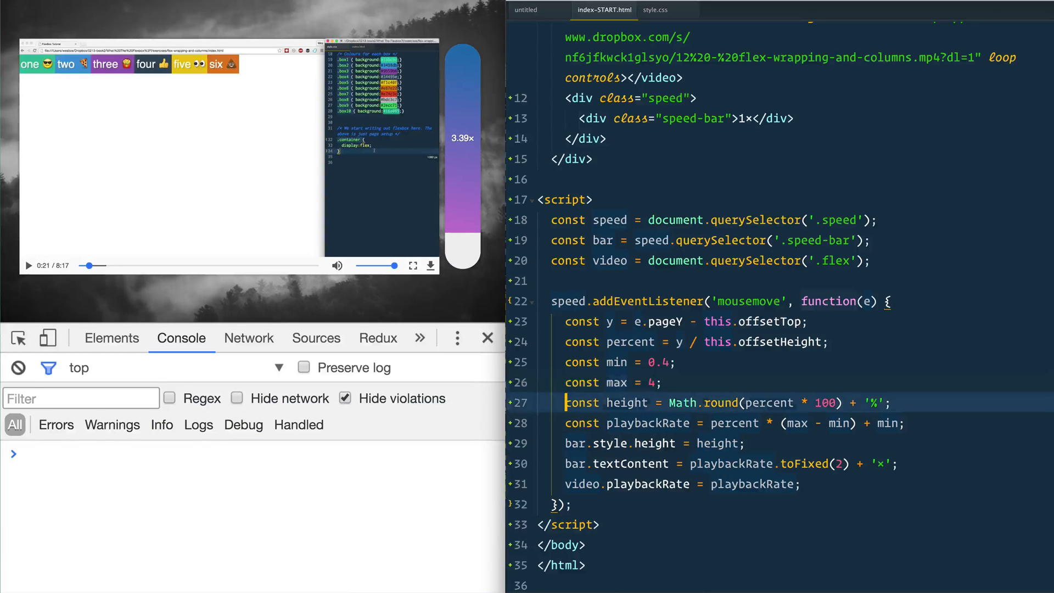
left_click(682, 483)
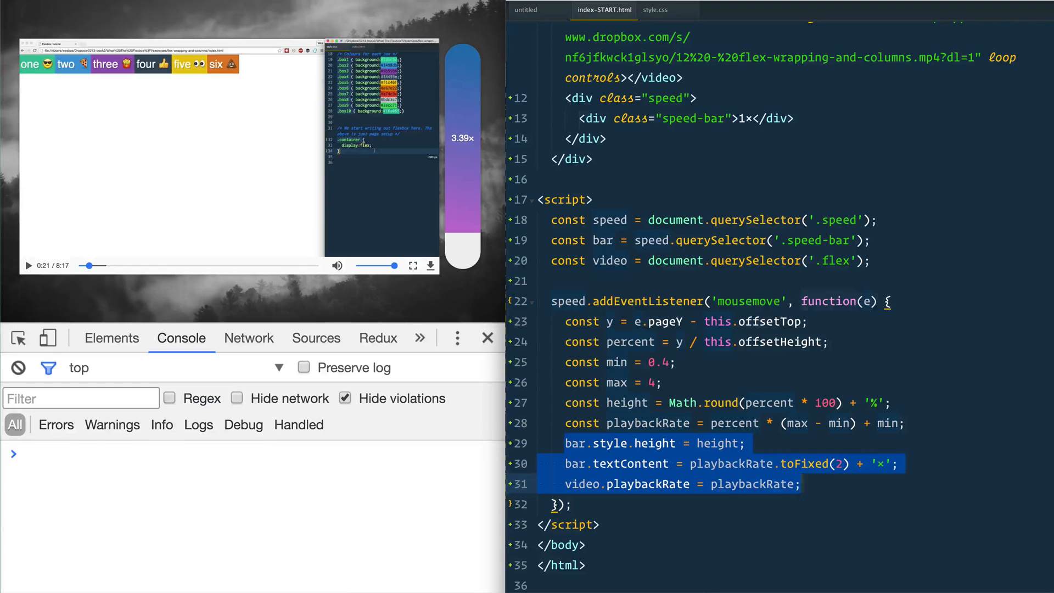
left_click(780, 301)
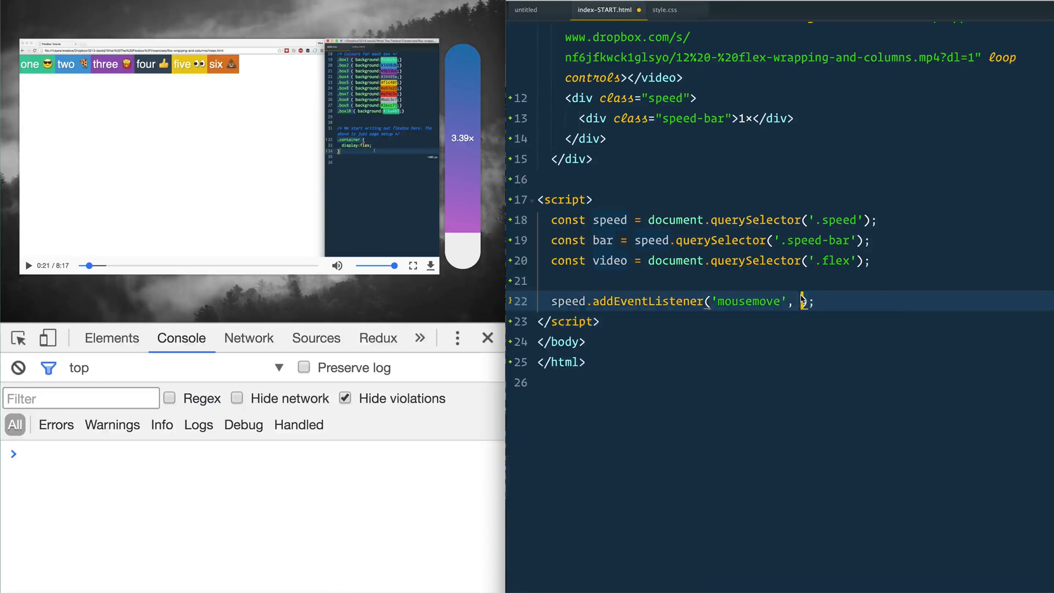
- Paste the callback as function handleMove(e) and pass handleMove to addEventListener
type("handleMove")
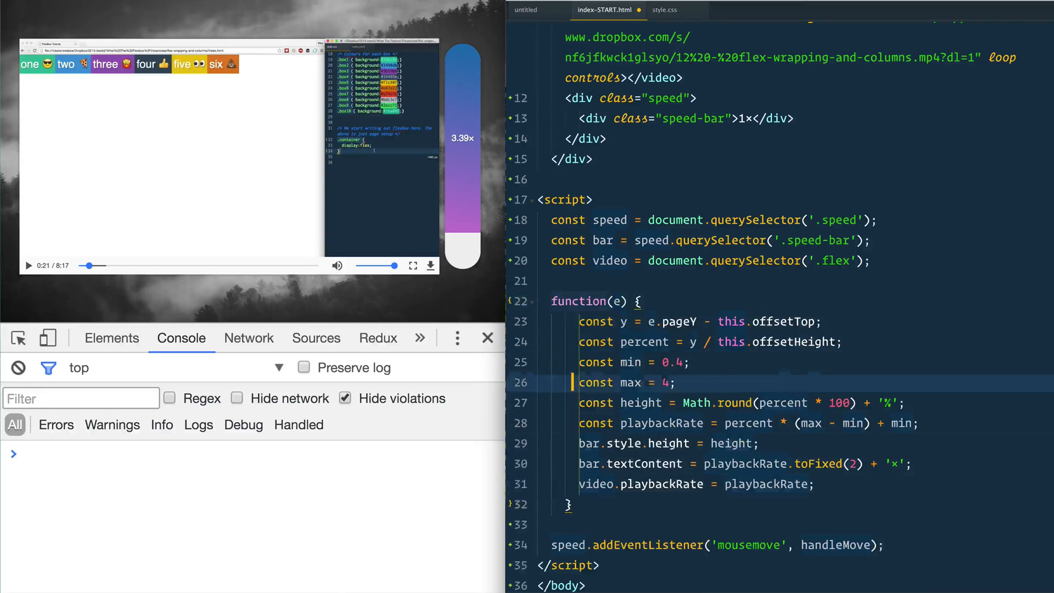
type("handleMove")
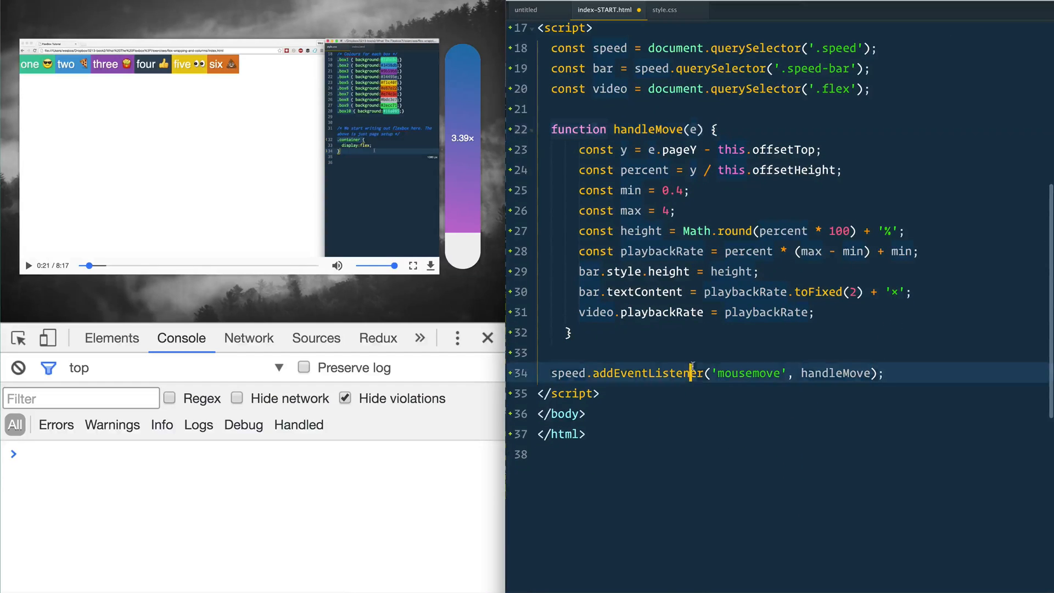
left_click(887, 373)
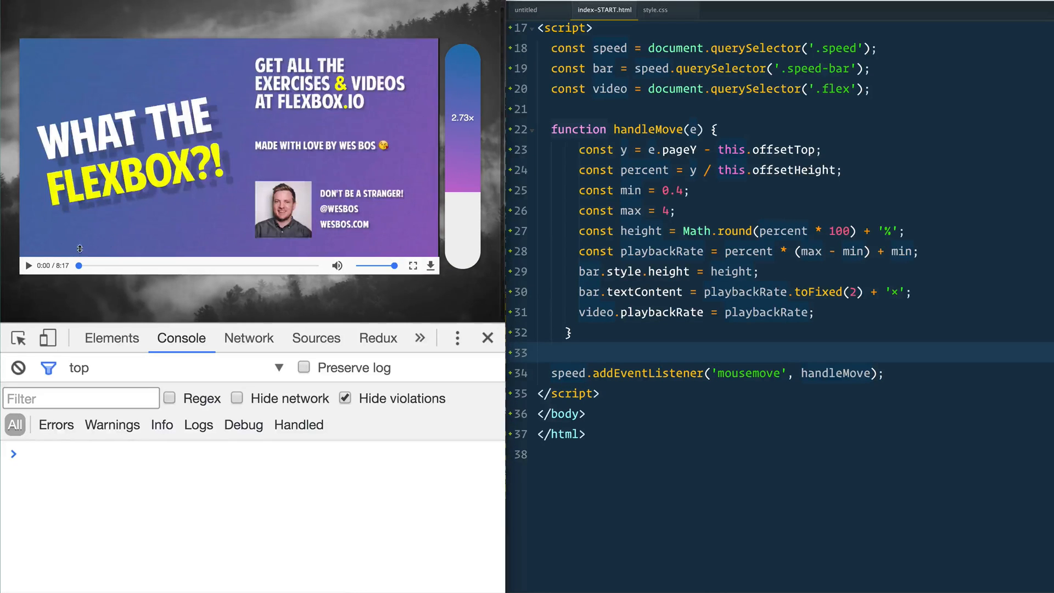
mouse_move(381, 248)
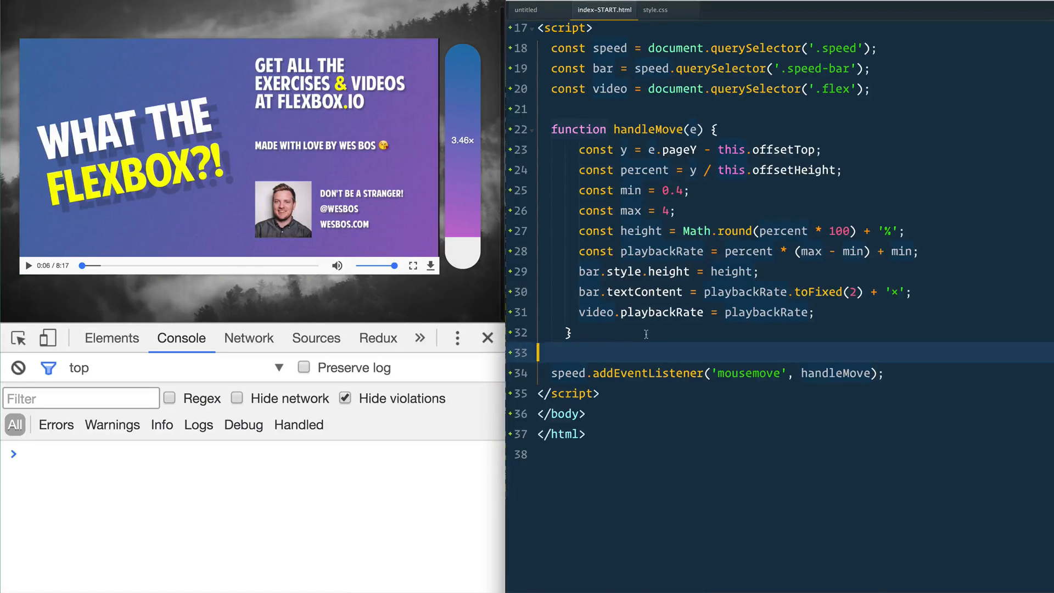
scroll("up", 3)
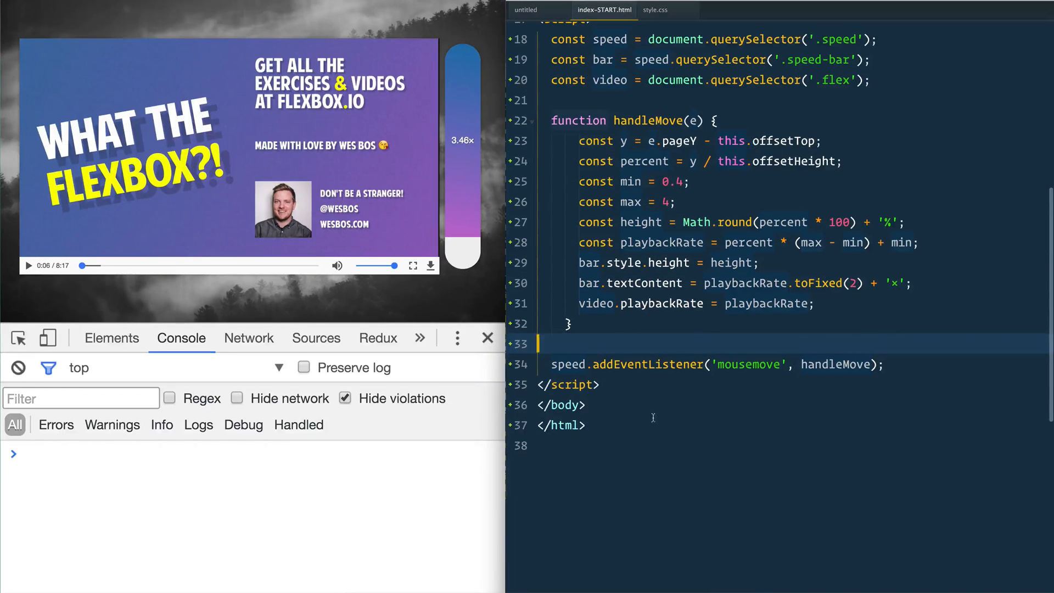